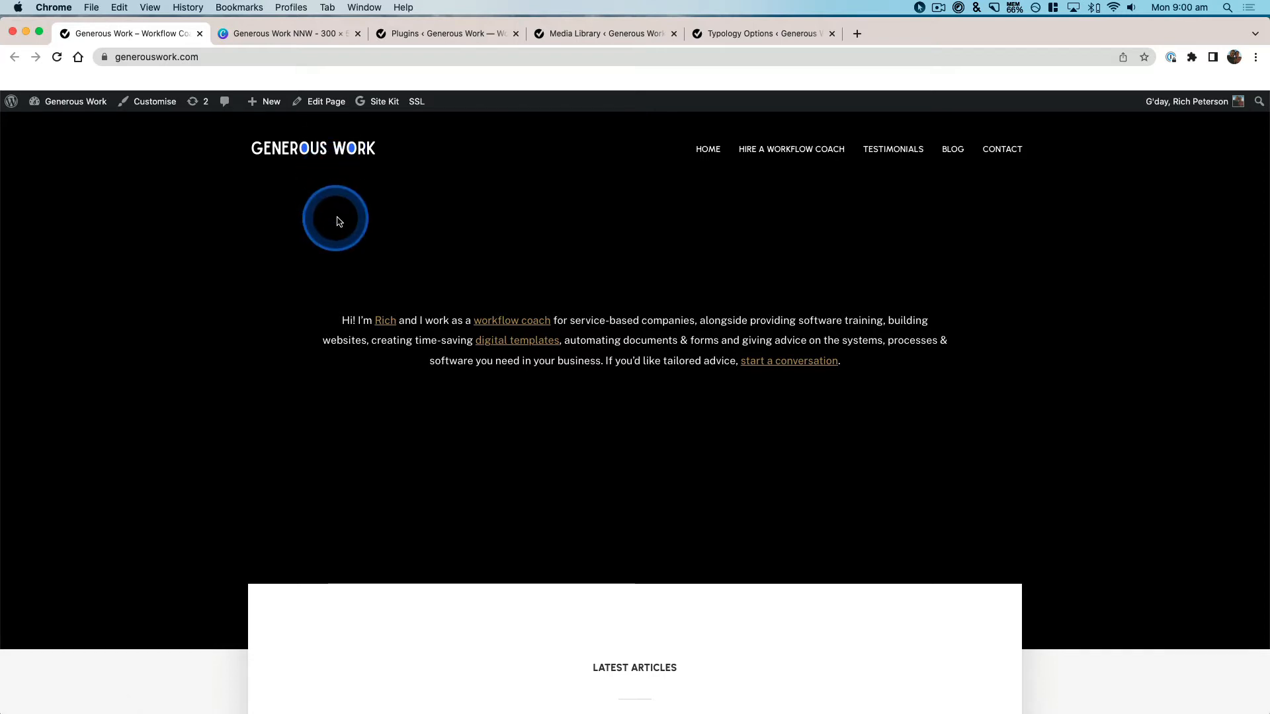
# - In the Canva Generous Work NNW design, choose SVG as the download file type
pyautogui.click(264, 35)
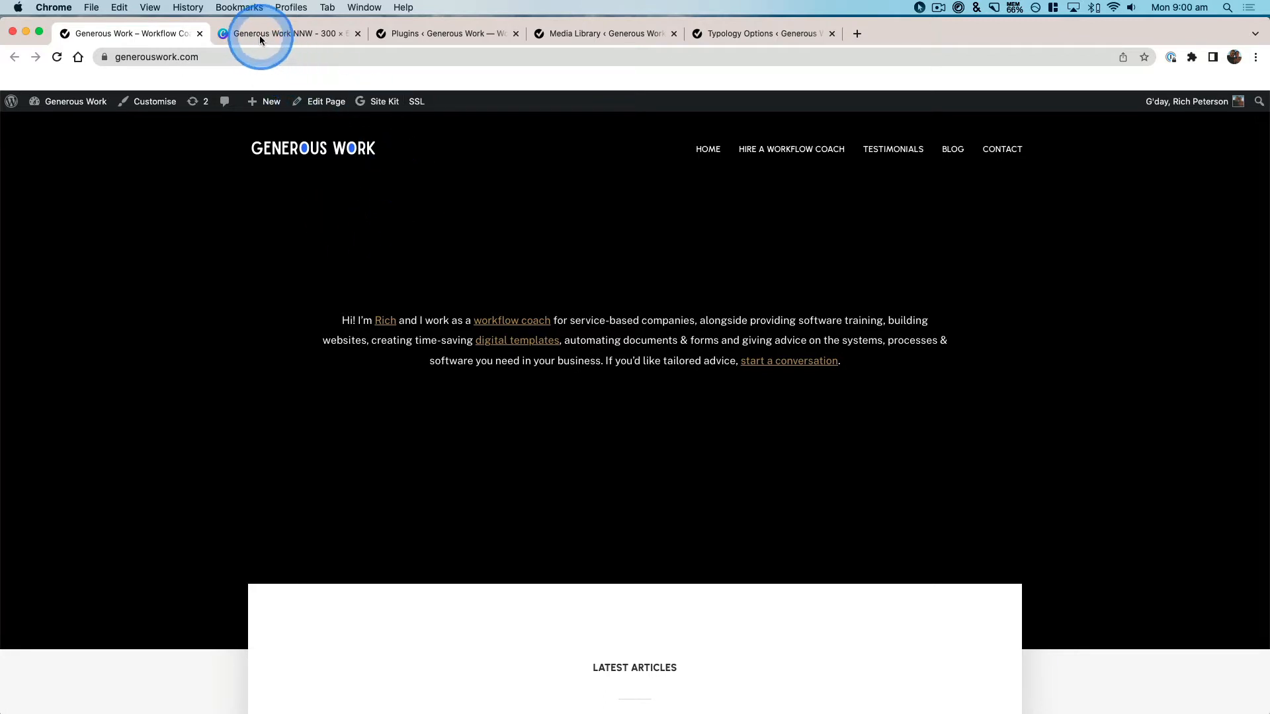
pyautogui.click(268, 33)
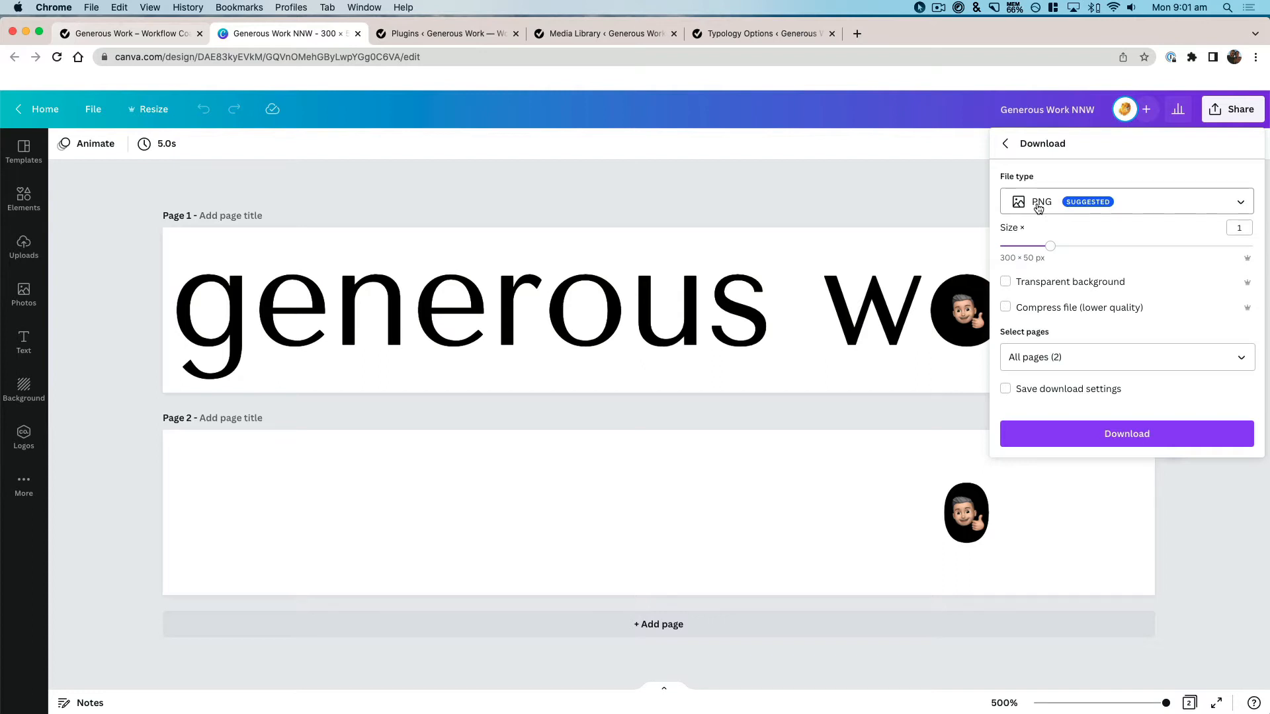
pyautogui.click(1039, 204)
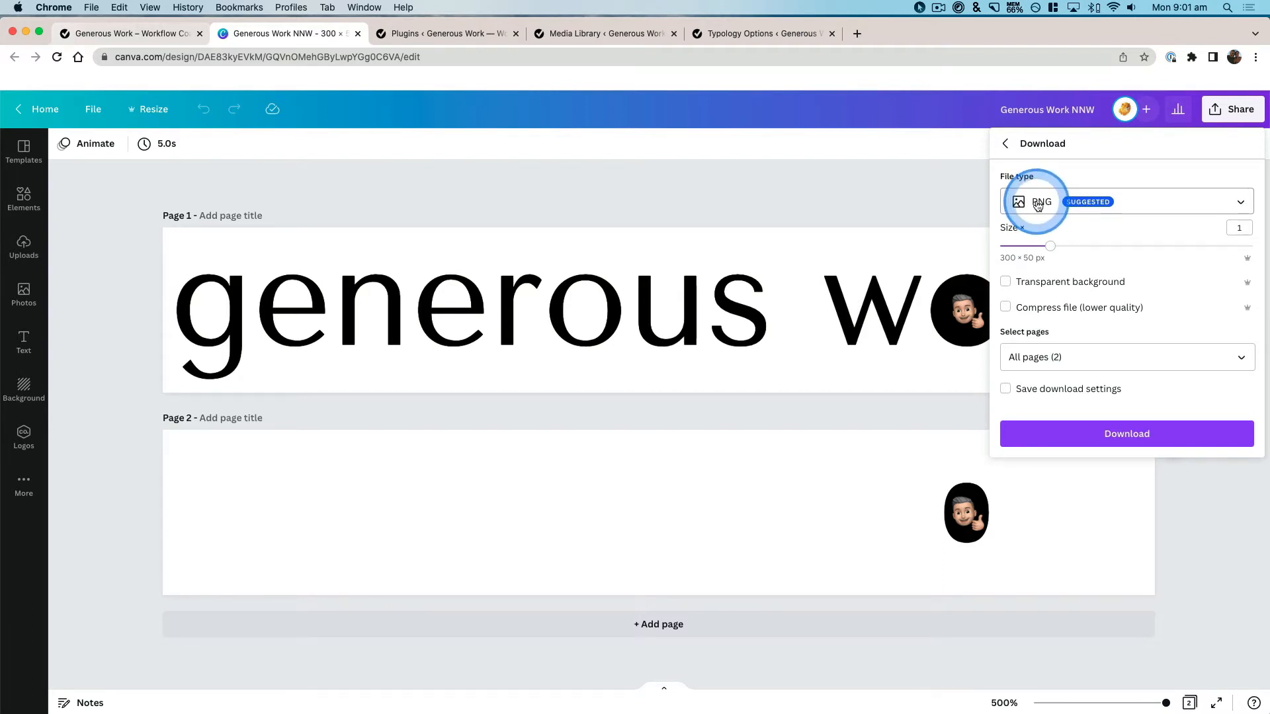
pyautogui.click(1128, 201)
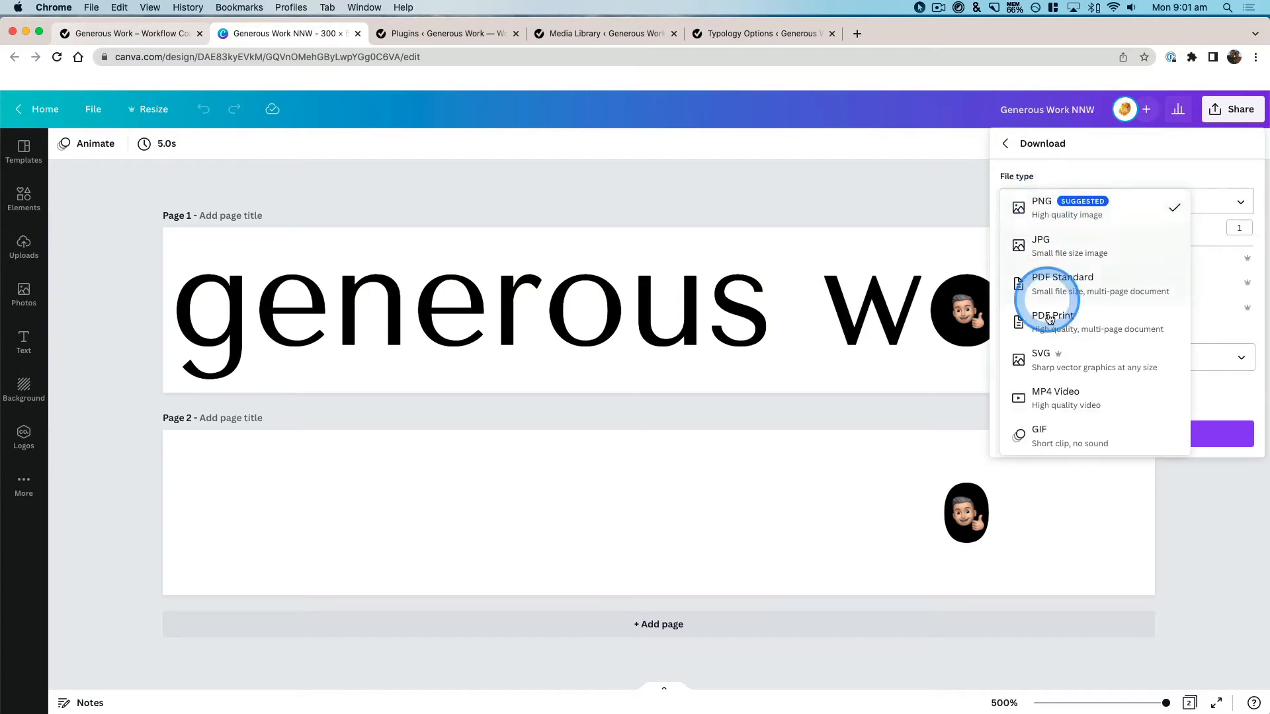
pyautogui.click(1041, 352)
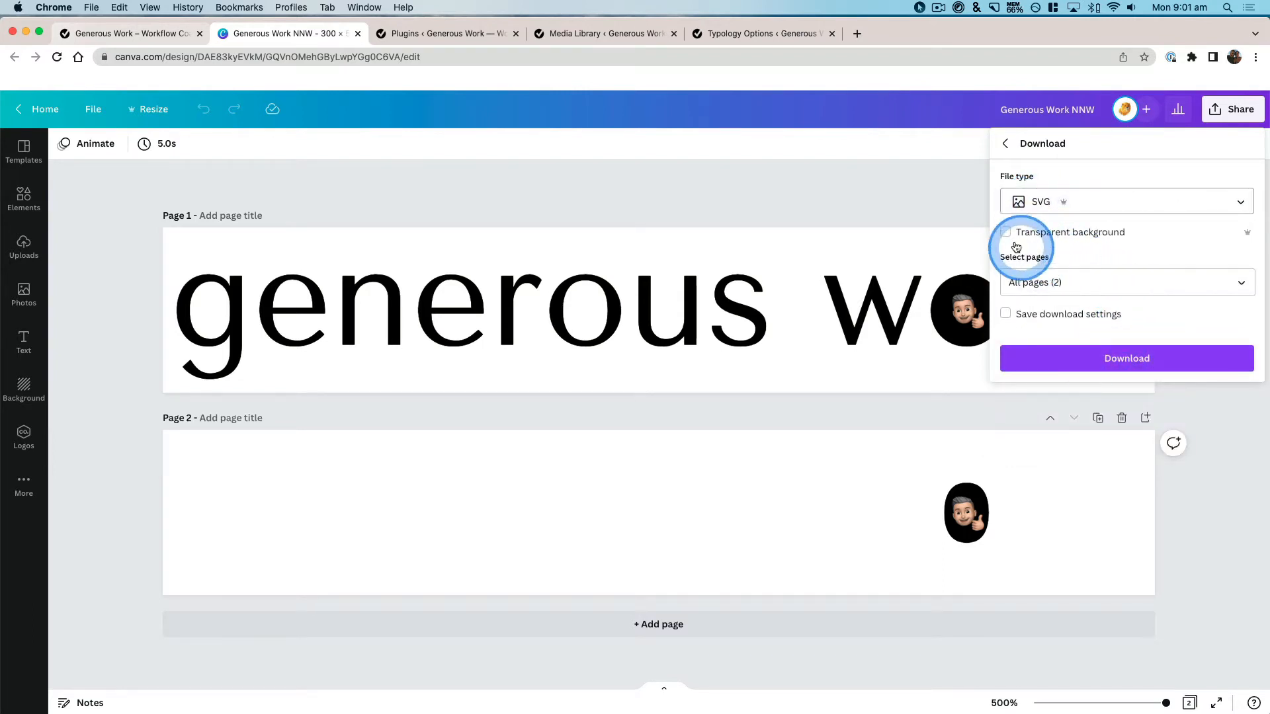
# - Download only Page 2 with a transparent background and dismiss the confirmation
pyautogui.click(1006, 232)
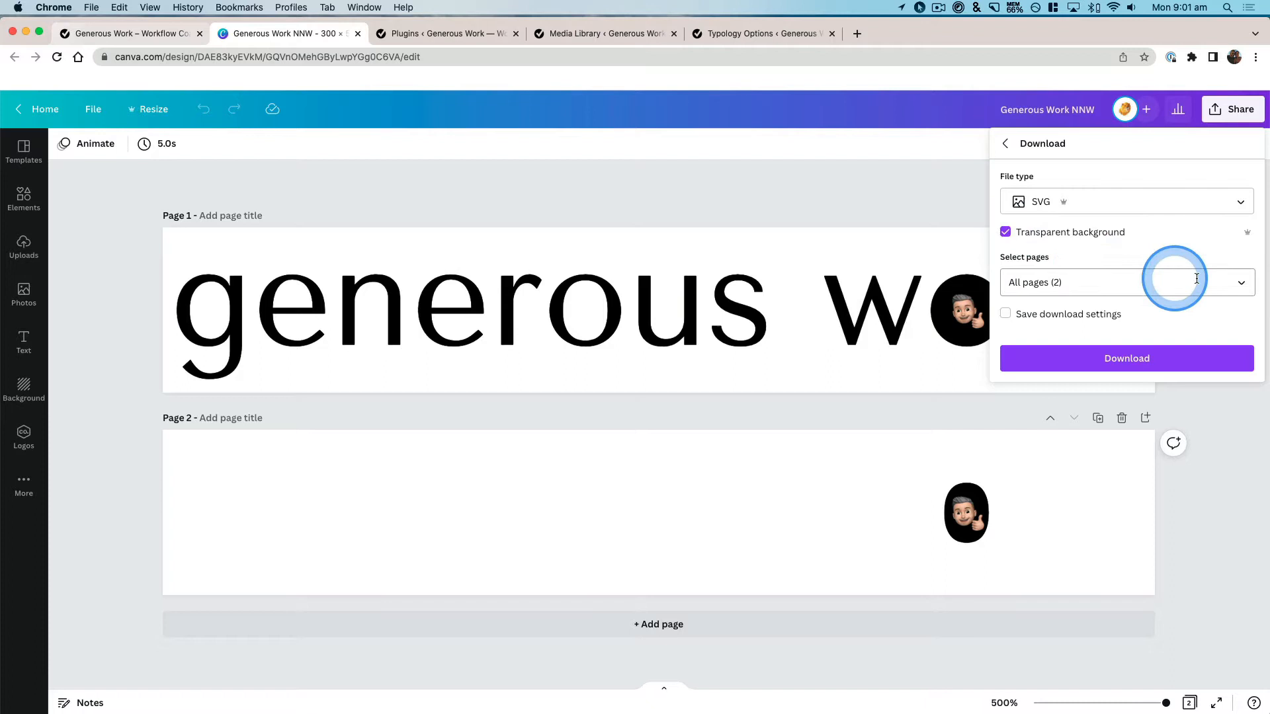
pyautogui.click(1127, 281)
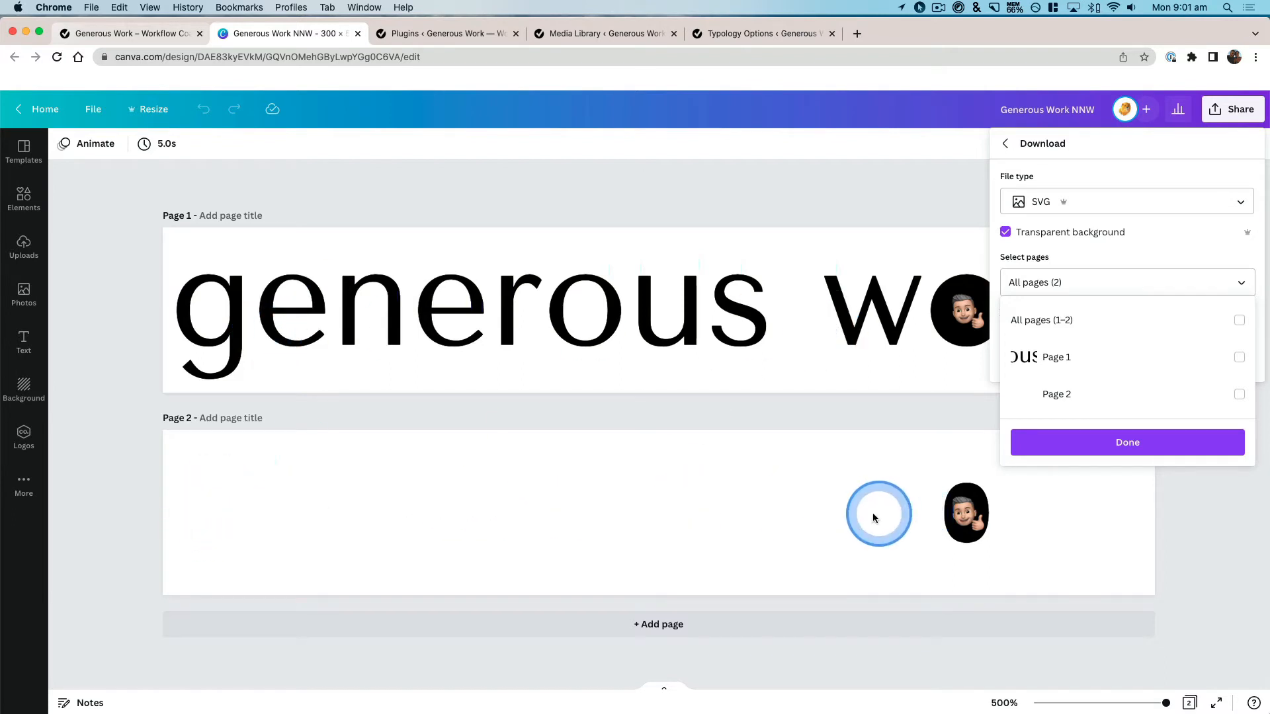
pyautogui.click(1239, 394)
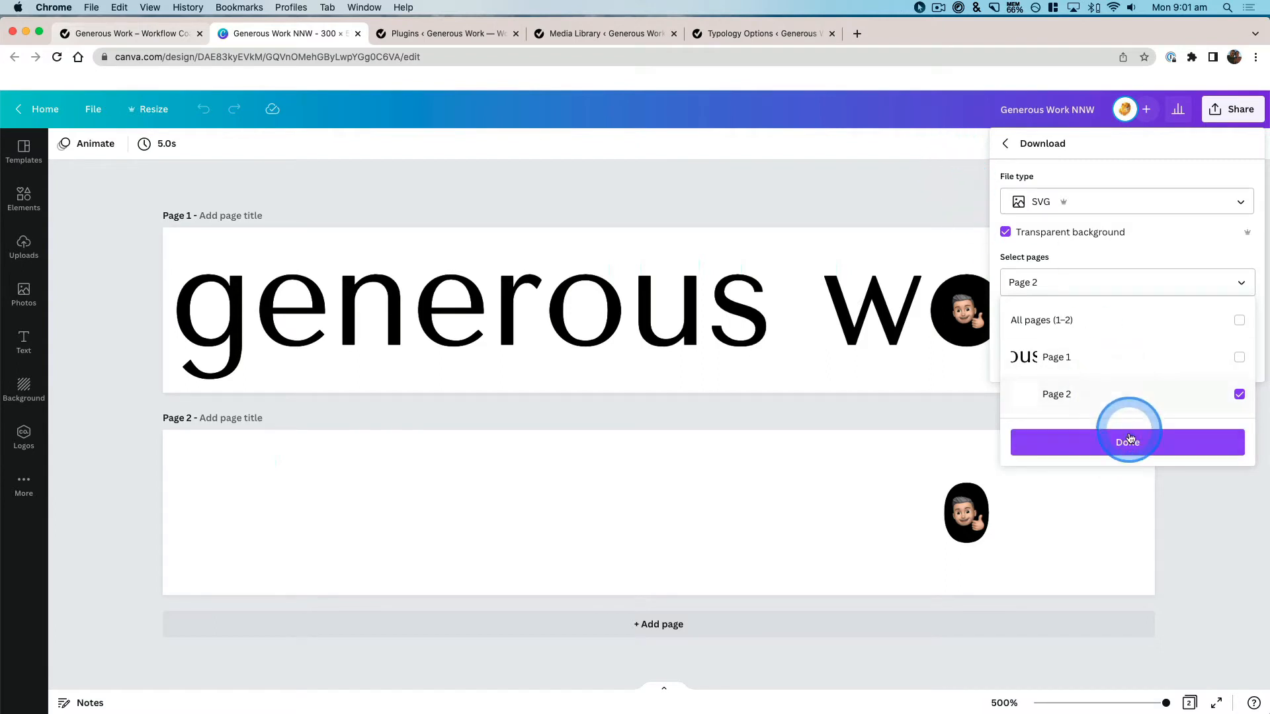
pyautogui.click(1127, 442)
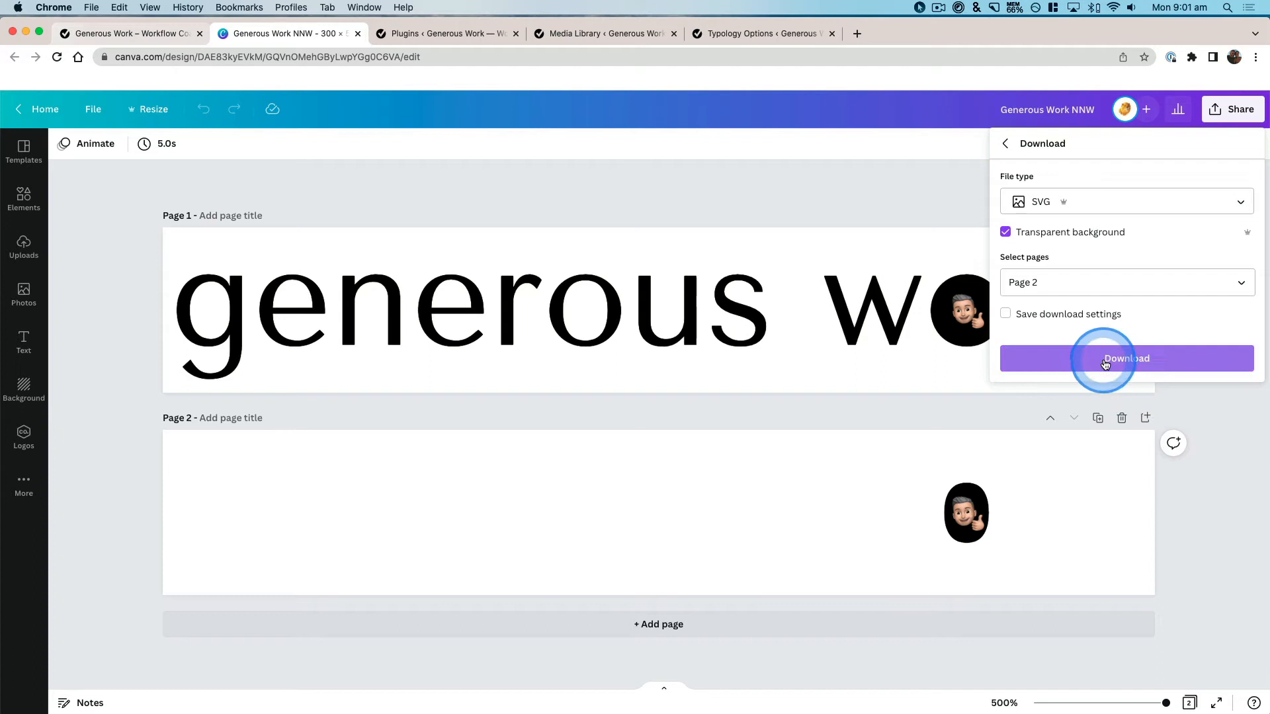
pyautogui.click(1128, 359)
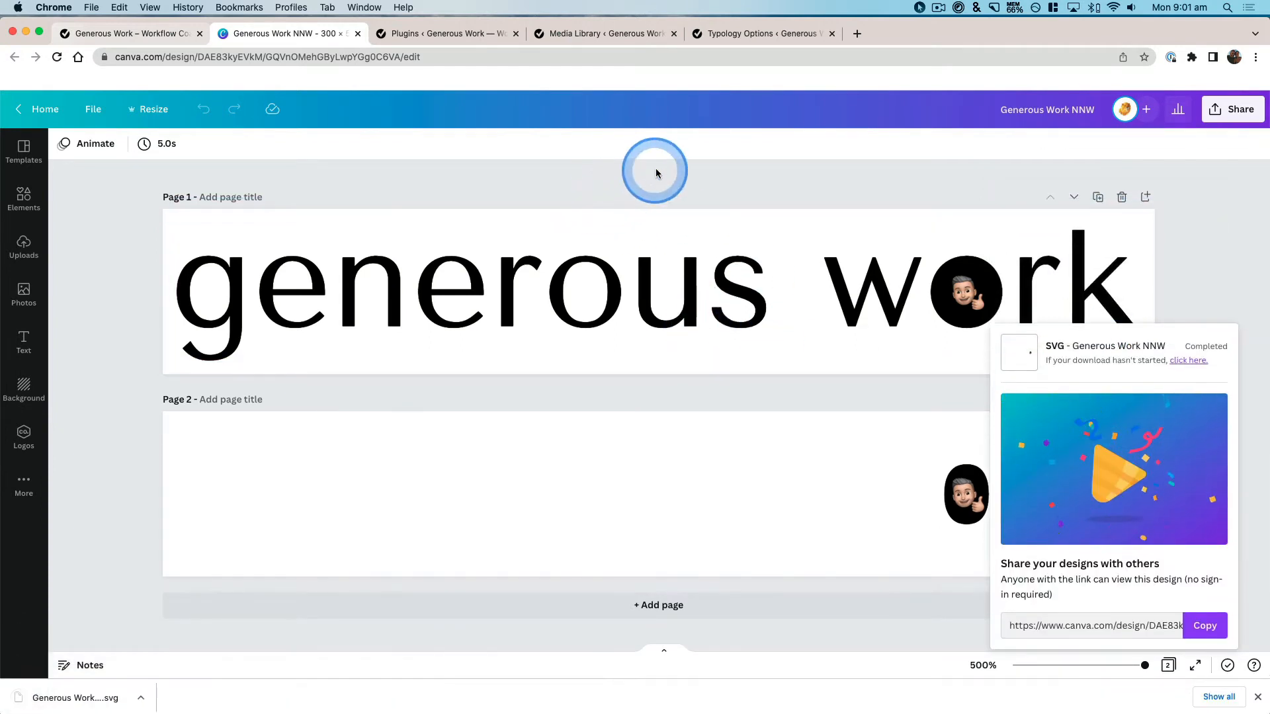
pyautogui.click(442, 33)
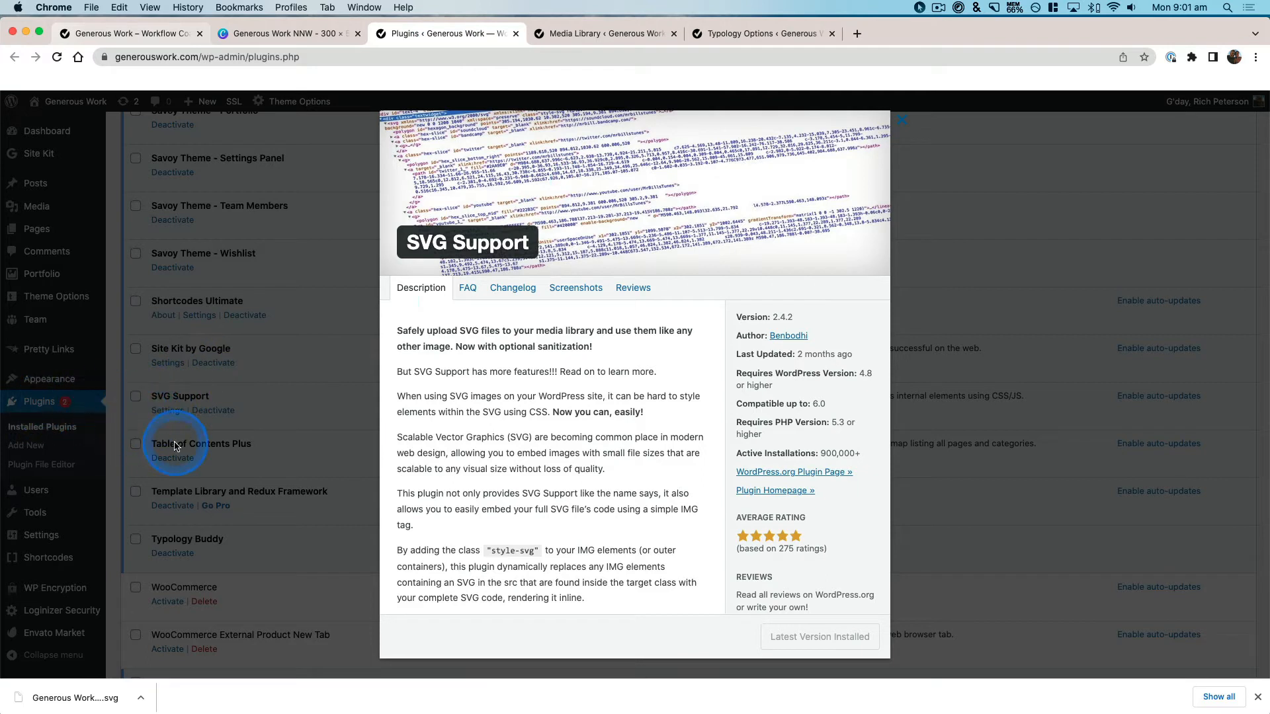
pyautogui.moveTo(37, 445)
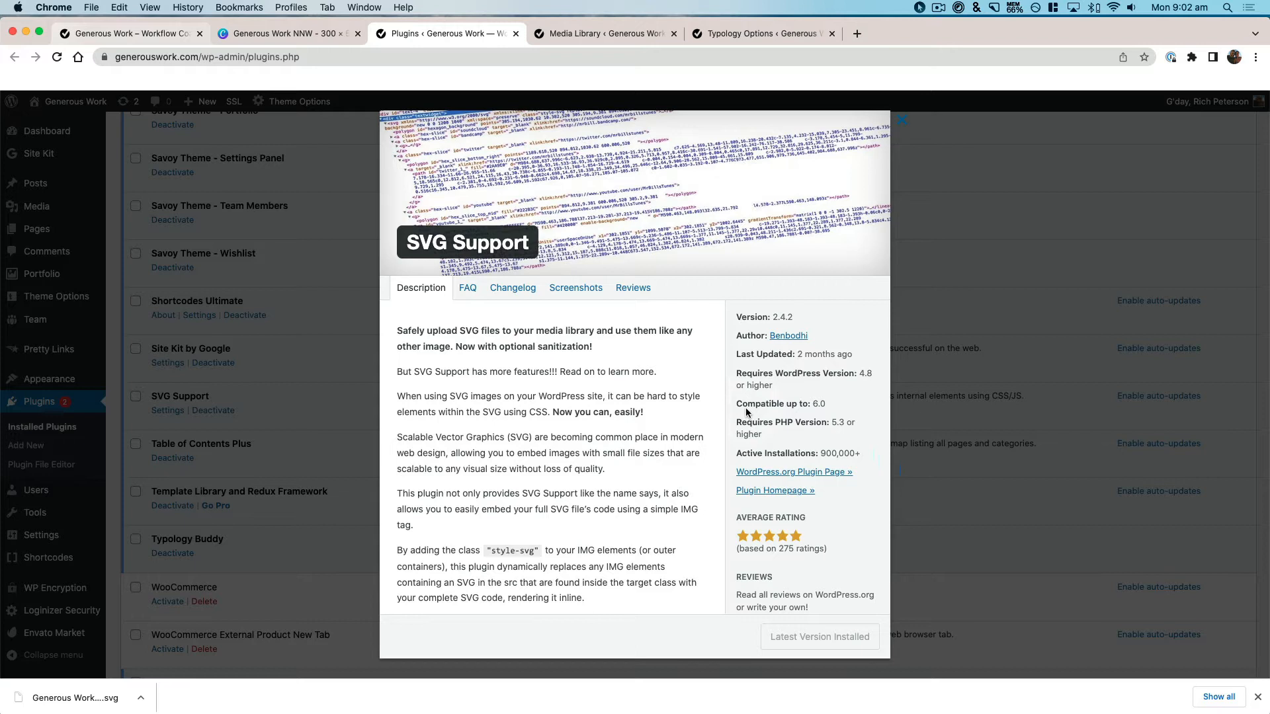
# - Review the SVG Support plugin details, then go to the Media Library page
pyautogui.click(624, 331)
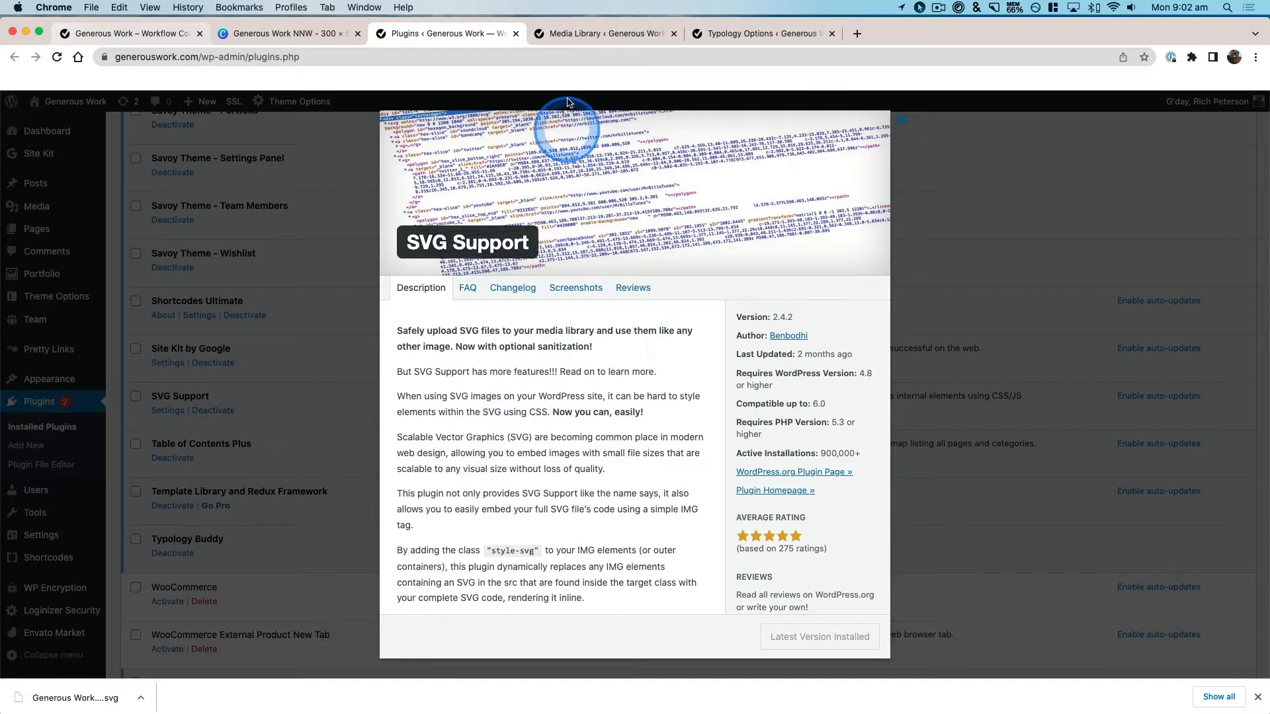
pyautogui.click(605, 33)
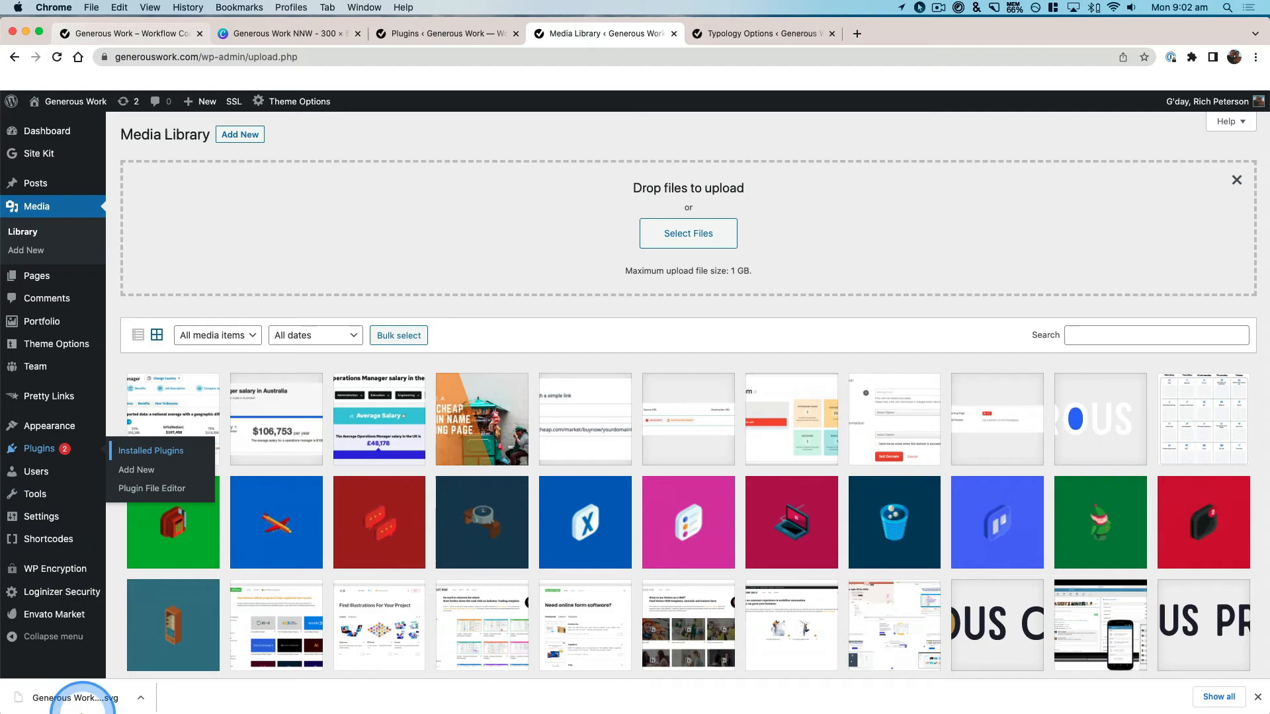
# - Drop the downloaded Generous Work NNW SVG into the Media Library upload area
pyautogui.moveTo(73, 698); pyautogui.dragTo(519, 252)
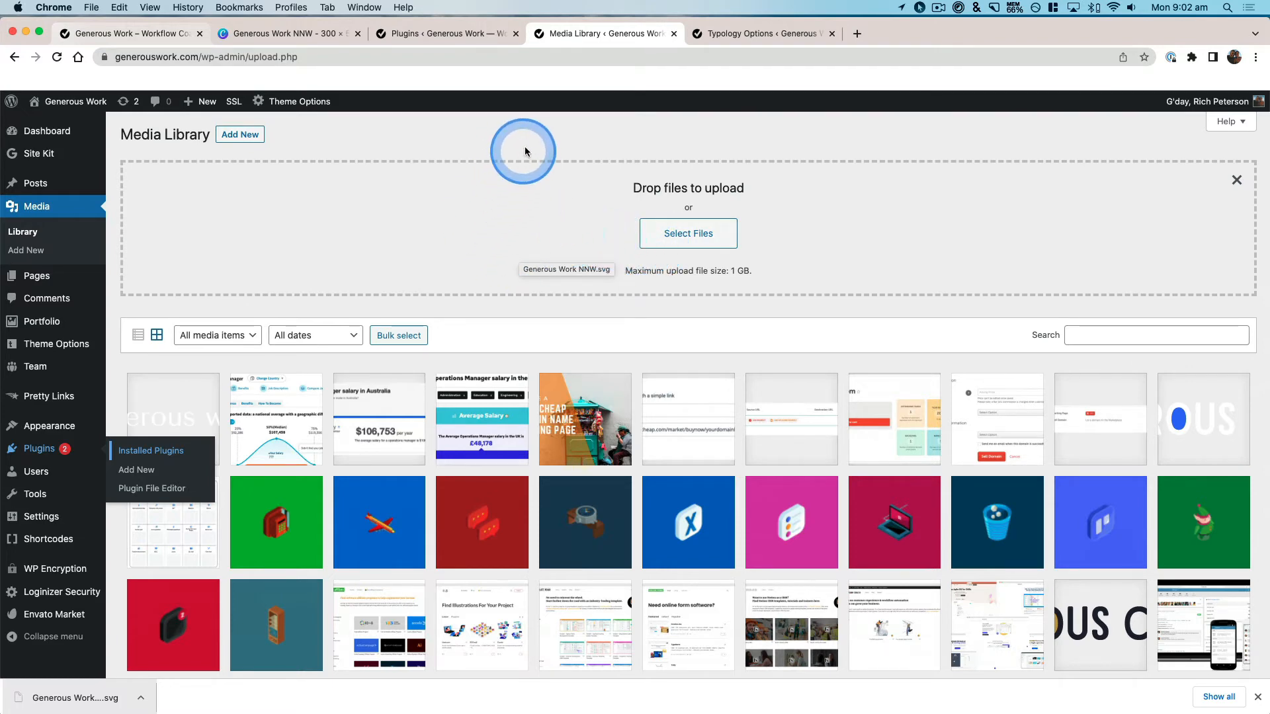
pyautogui.moveTo(541, 143)
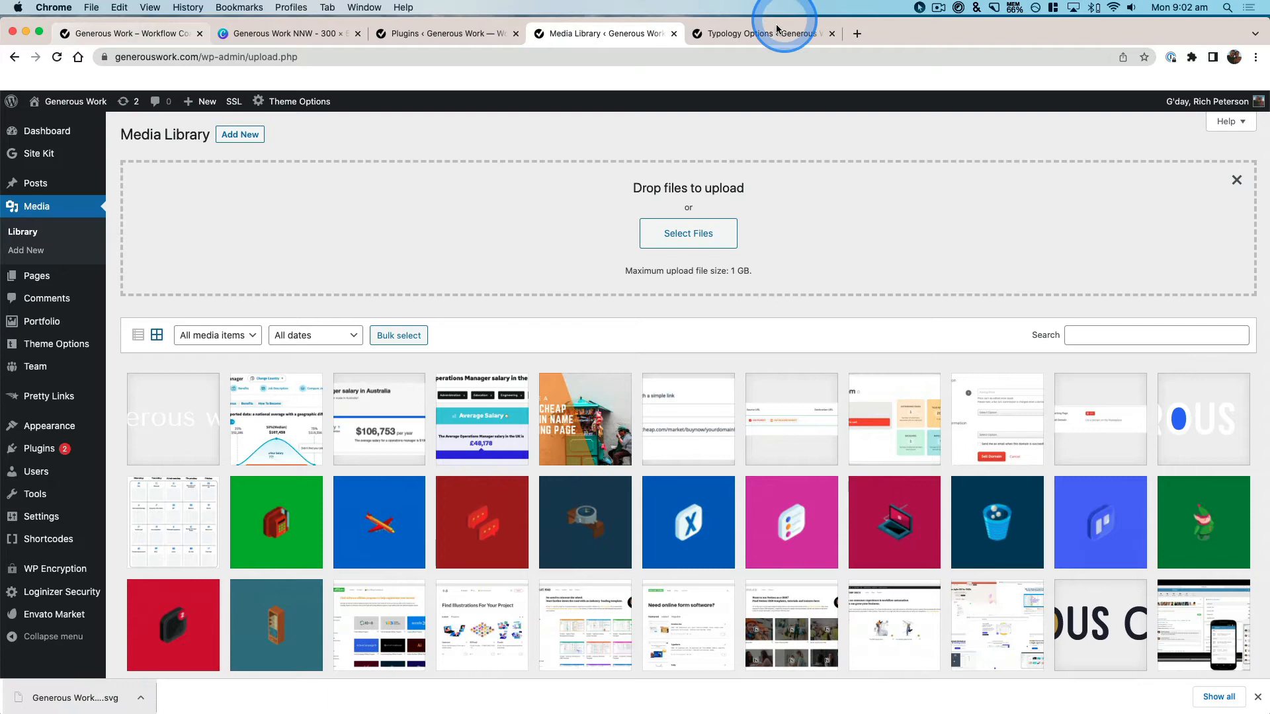
pyautogui.click(750, 33)
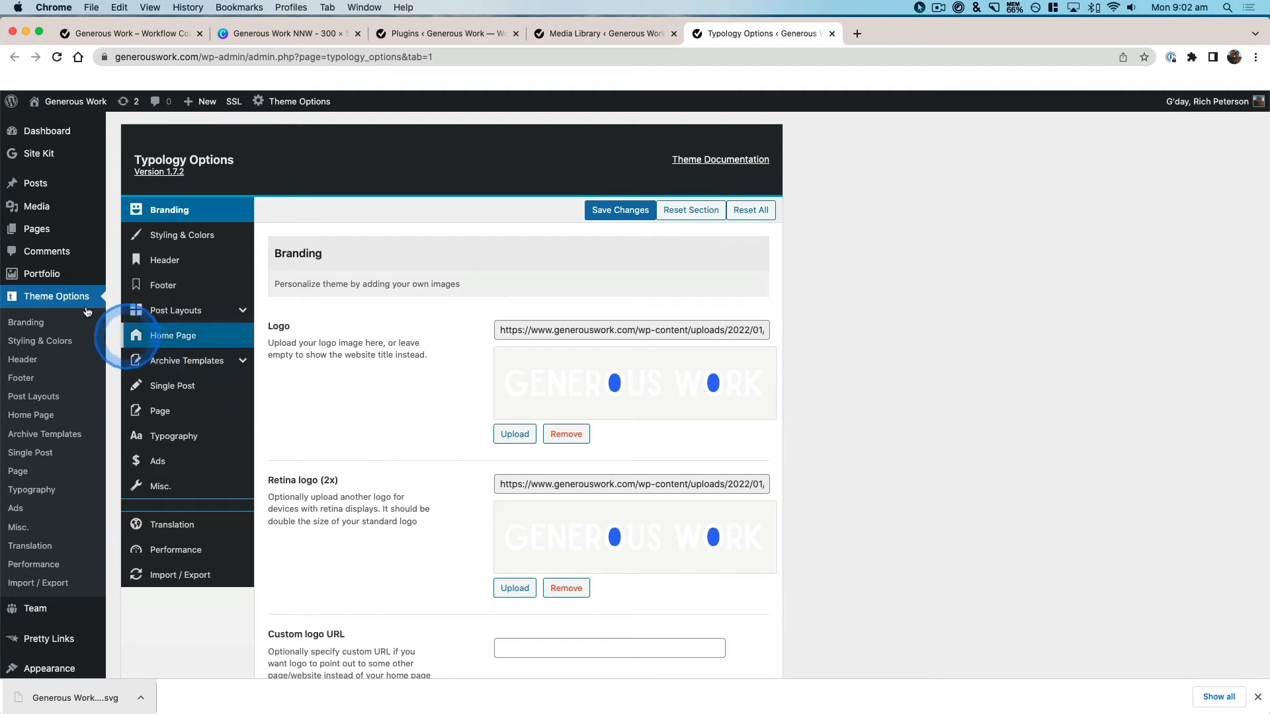
pyautogui.moveTo(44, 301)
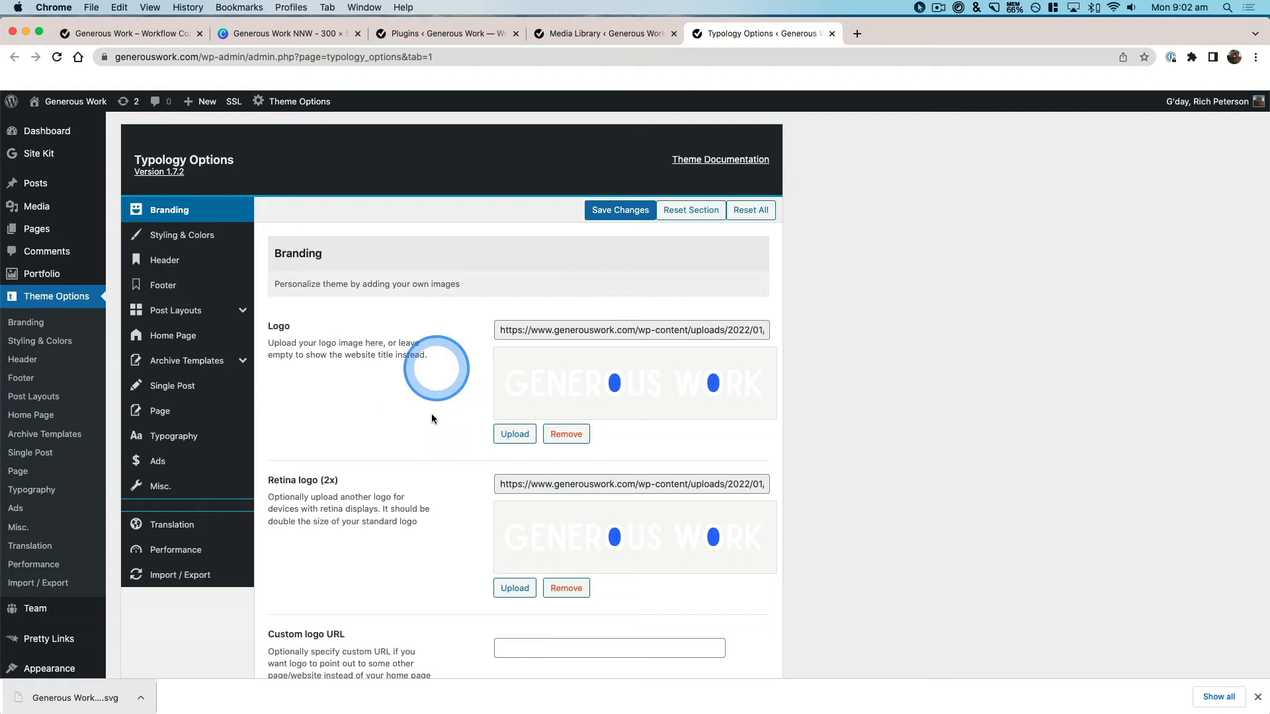
# - Start uploading a new image for the theme's main logo in Branding
pyautogui.click(566, 434)
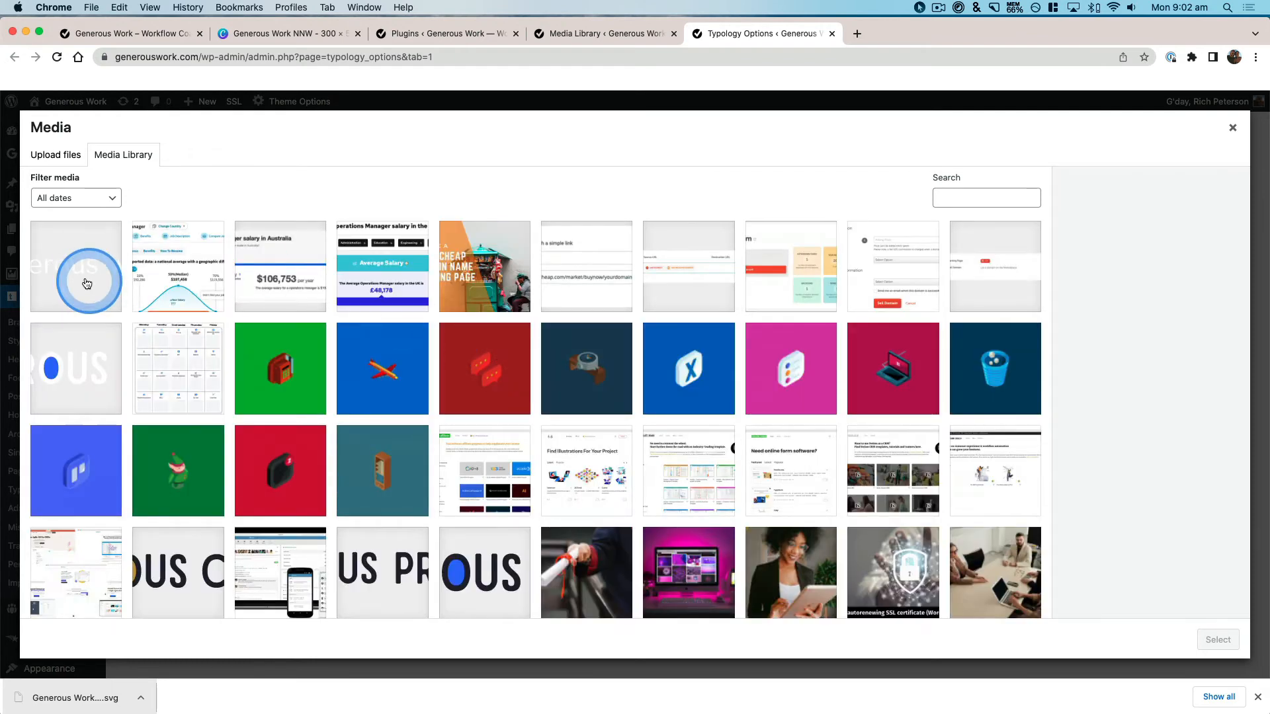
# - Select Generous-Work-NNW.svg from the media picker as the theme logo
pyautogui.click(75, 266)
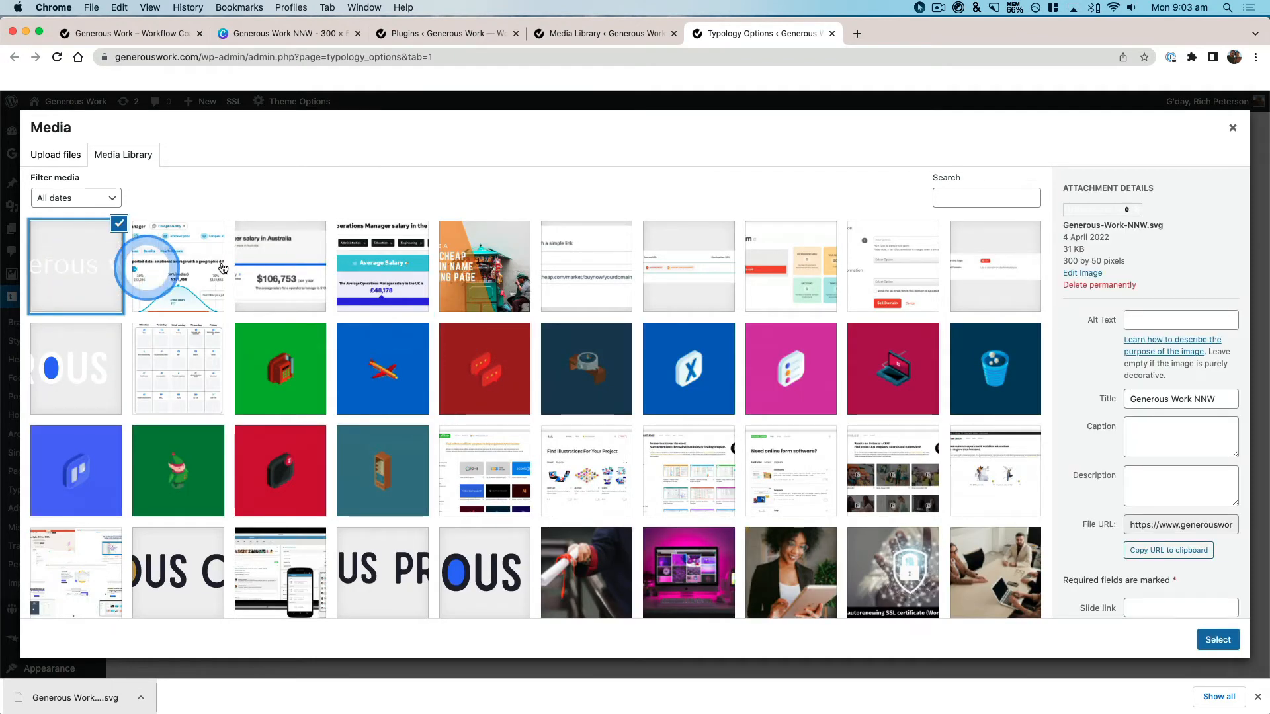
pyautogui.click(1217, 640)
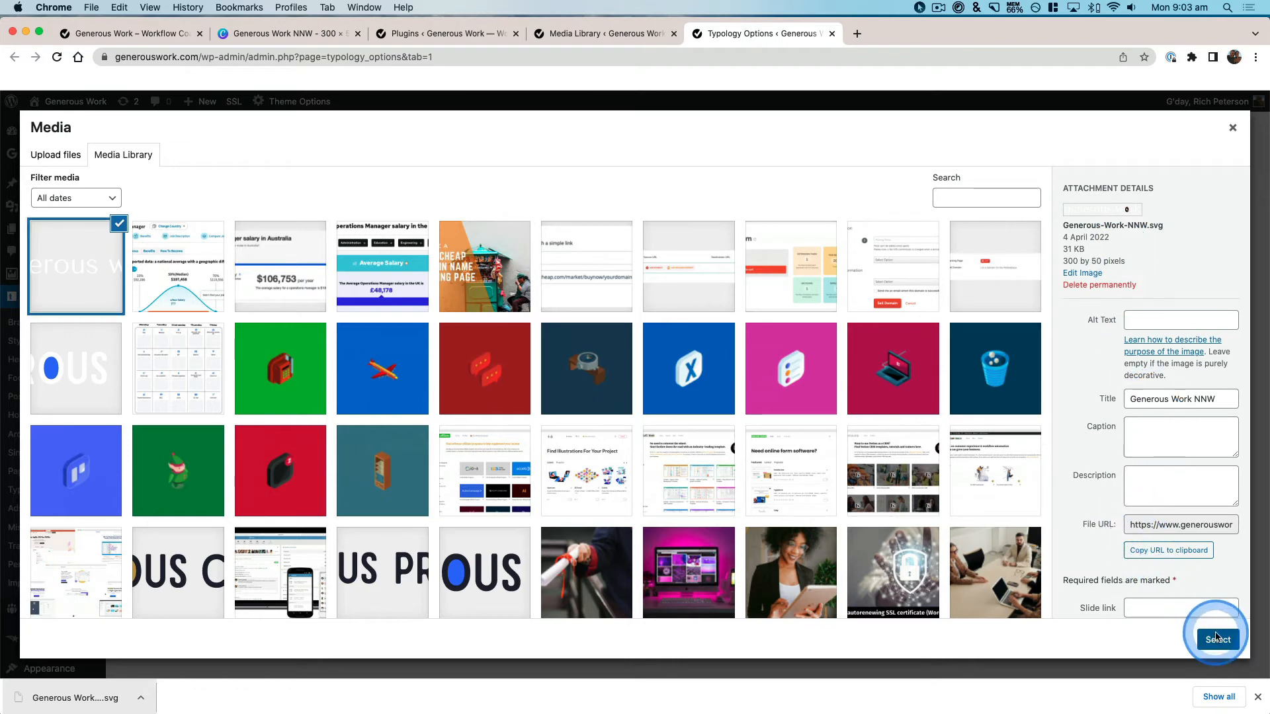
pyautogui.click(1217, 640)
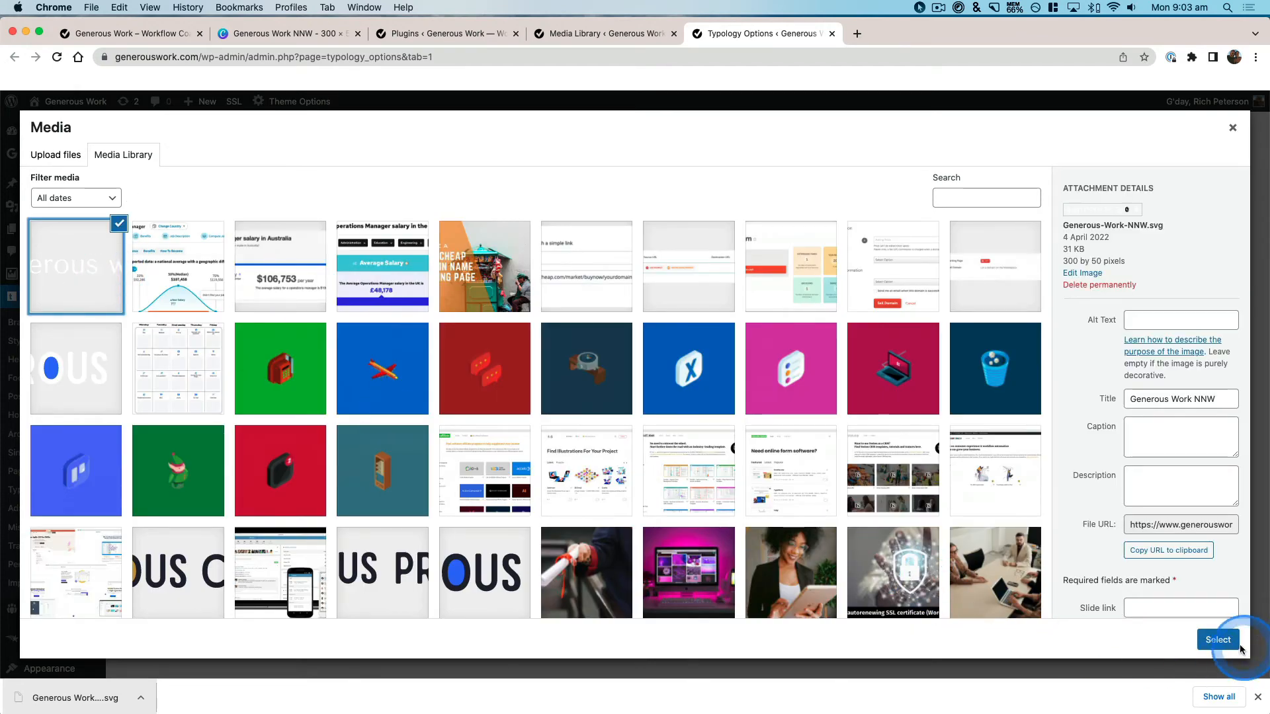
pyautogui.click(1217, 640)
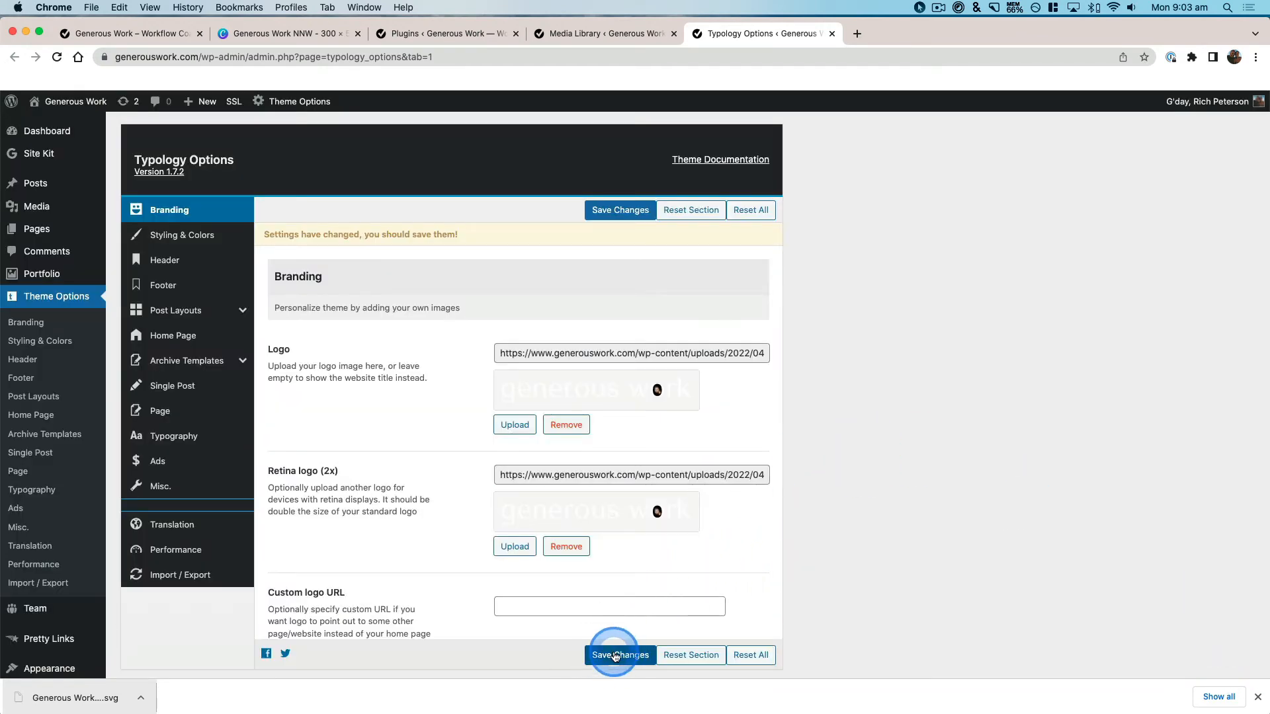
# - Save the Branding settings and bring up the live site homepage
pyautogui.click(619, 655)
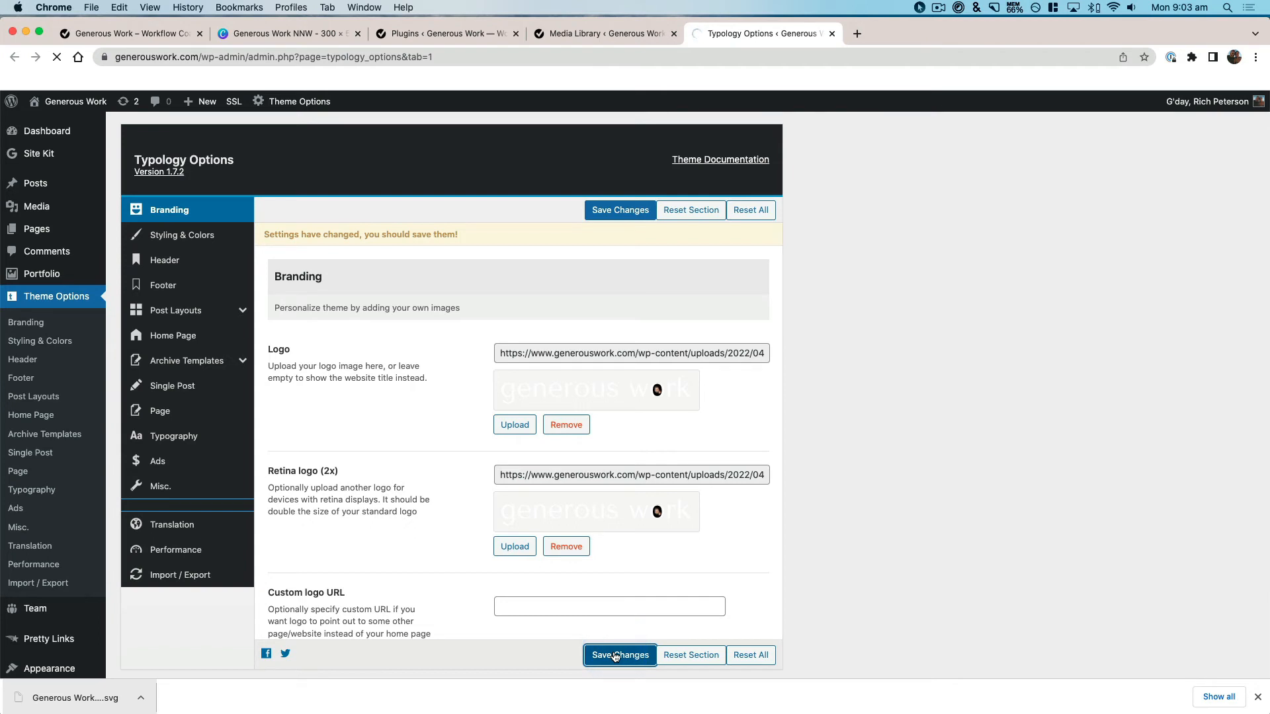
pyautogui.click(619, 655)
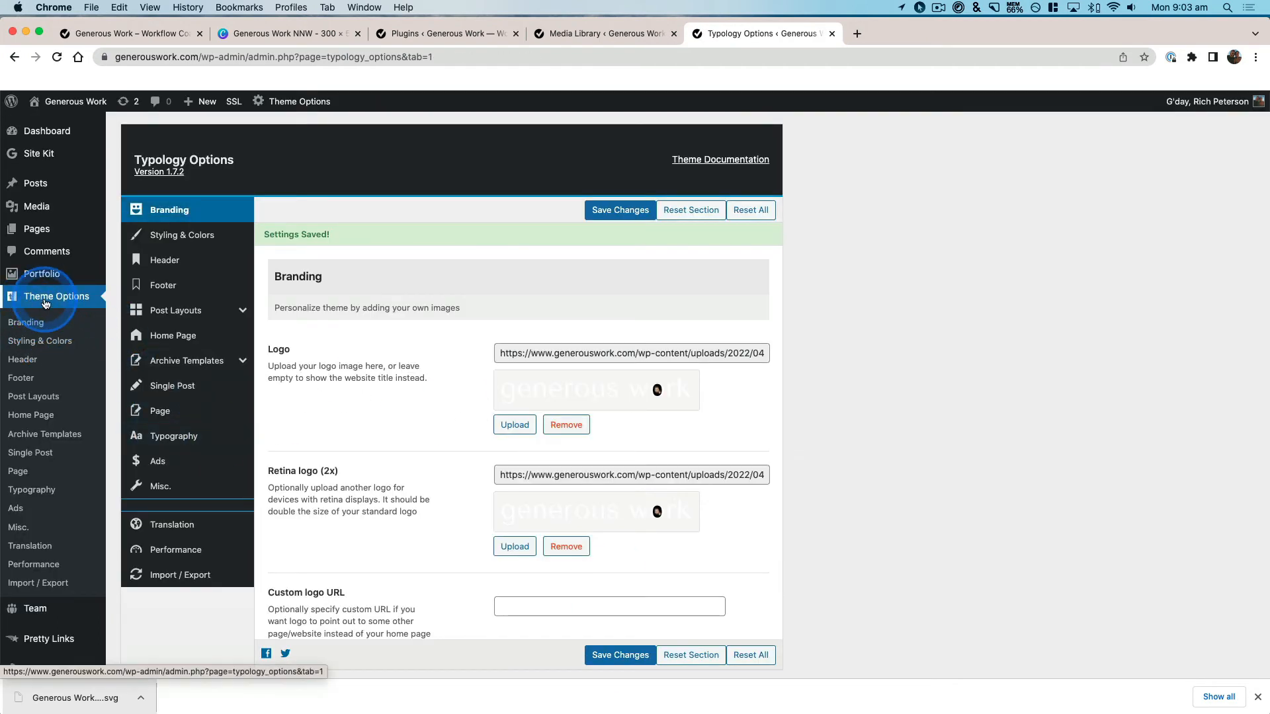
pyautogui.scroll(-3)
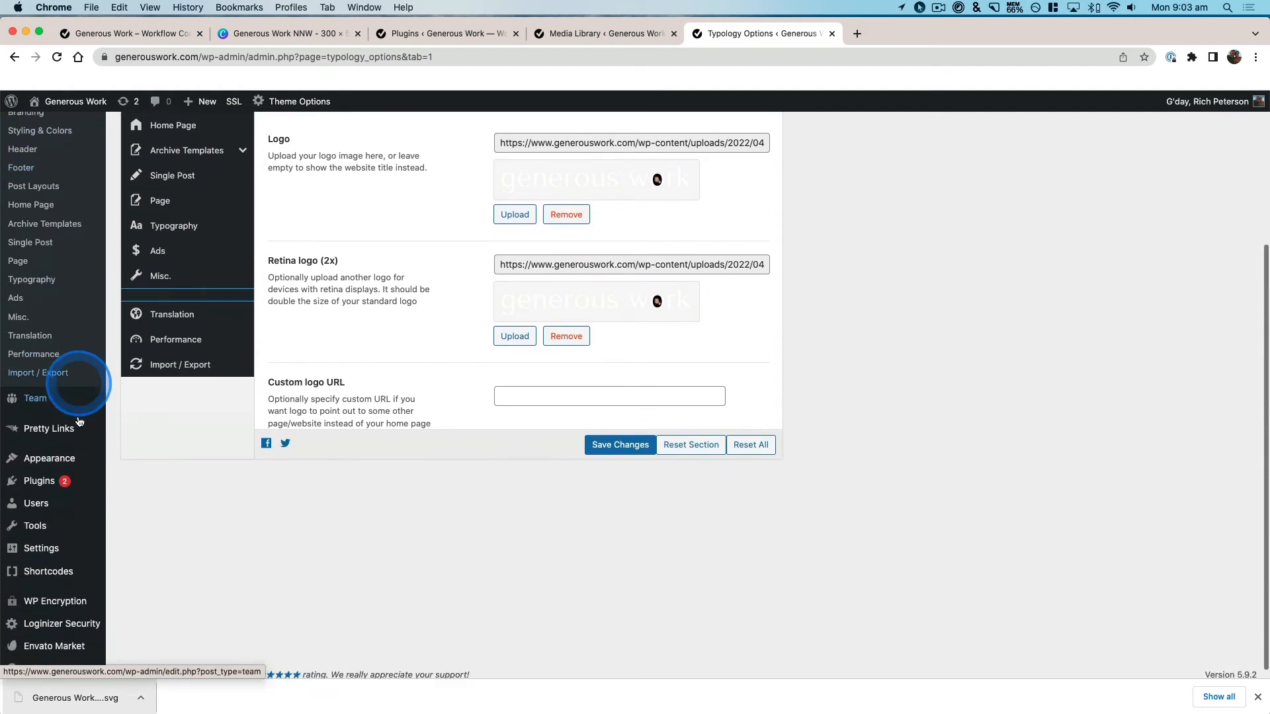
pyautogui.click(49, 452)
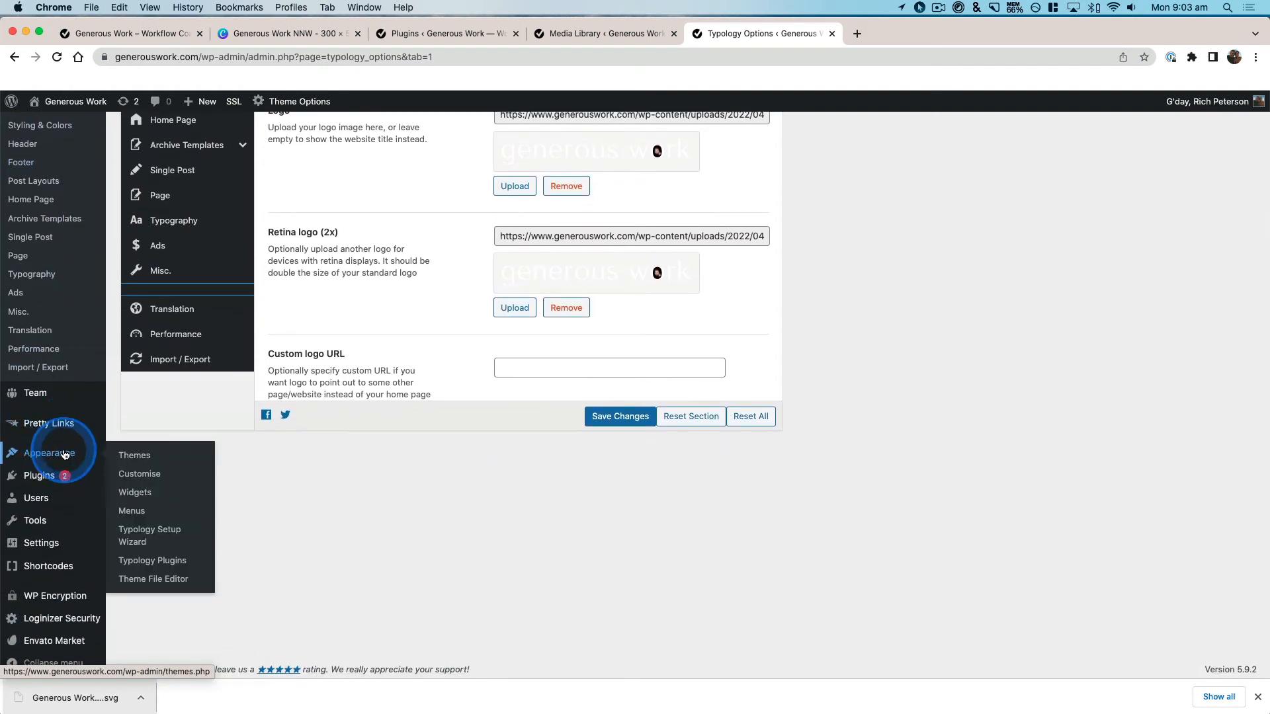
pyautogui.moveTo(140, 474)
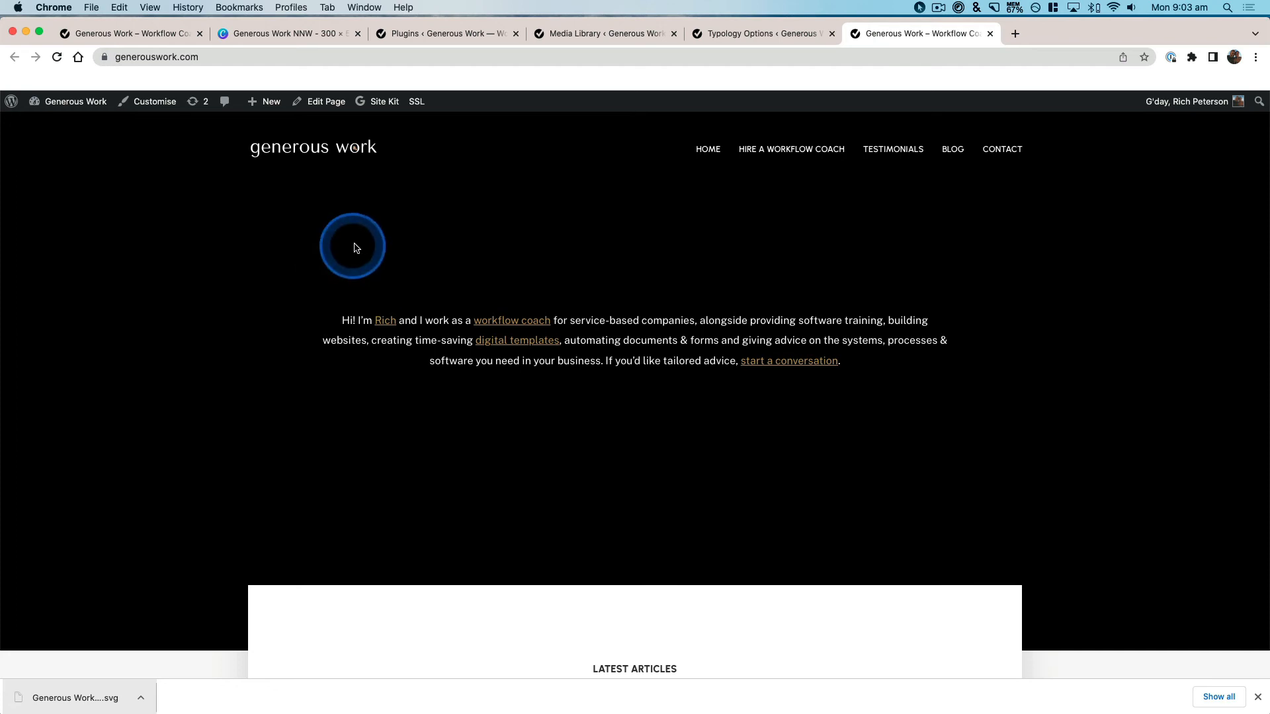
pyautogui.moveTo(369, 161)
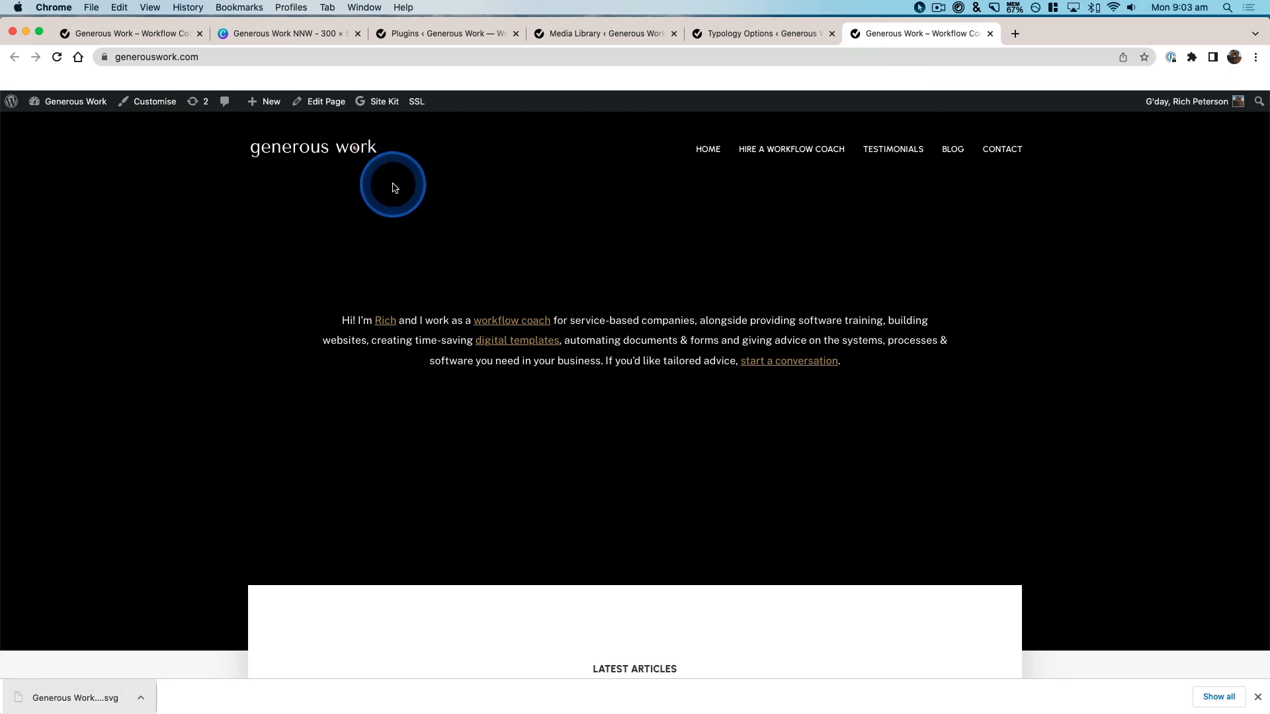
# - Reload generouswork.com to check the header logo, then return to the Canva design
pyautogui.click(158, 57)
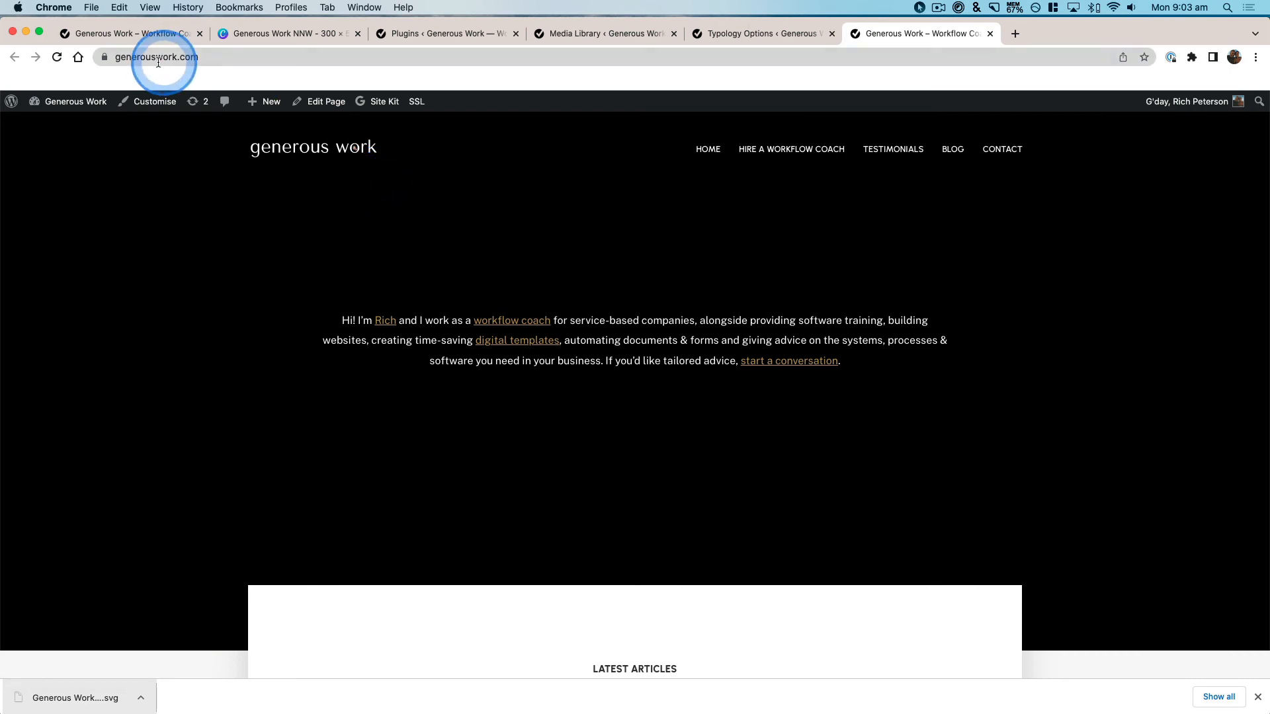
pyautogui.click(280, 33)
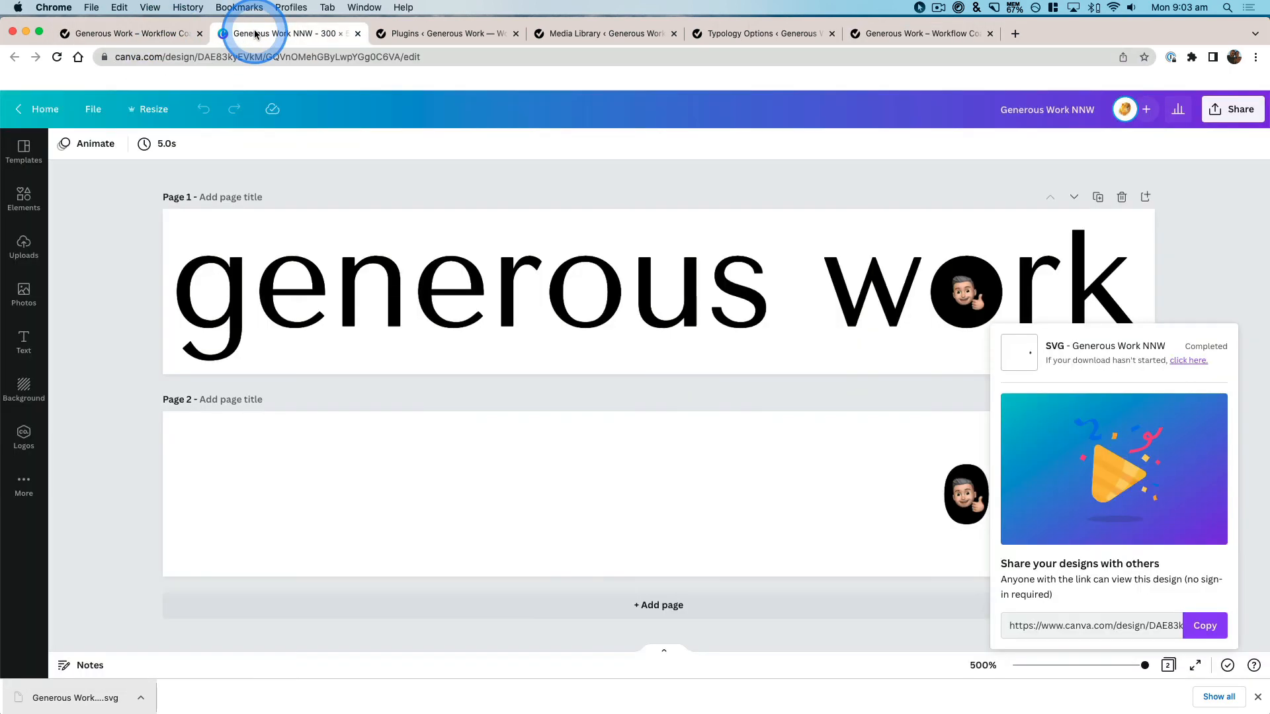
# - Set Canva's download to SVG with a transparent background, then go to the WordPress Plugins page
pyautogui.click(1233, 109)
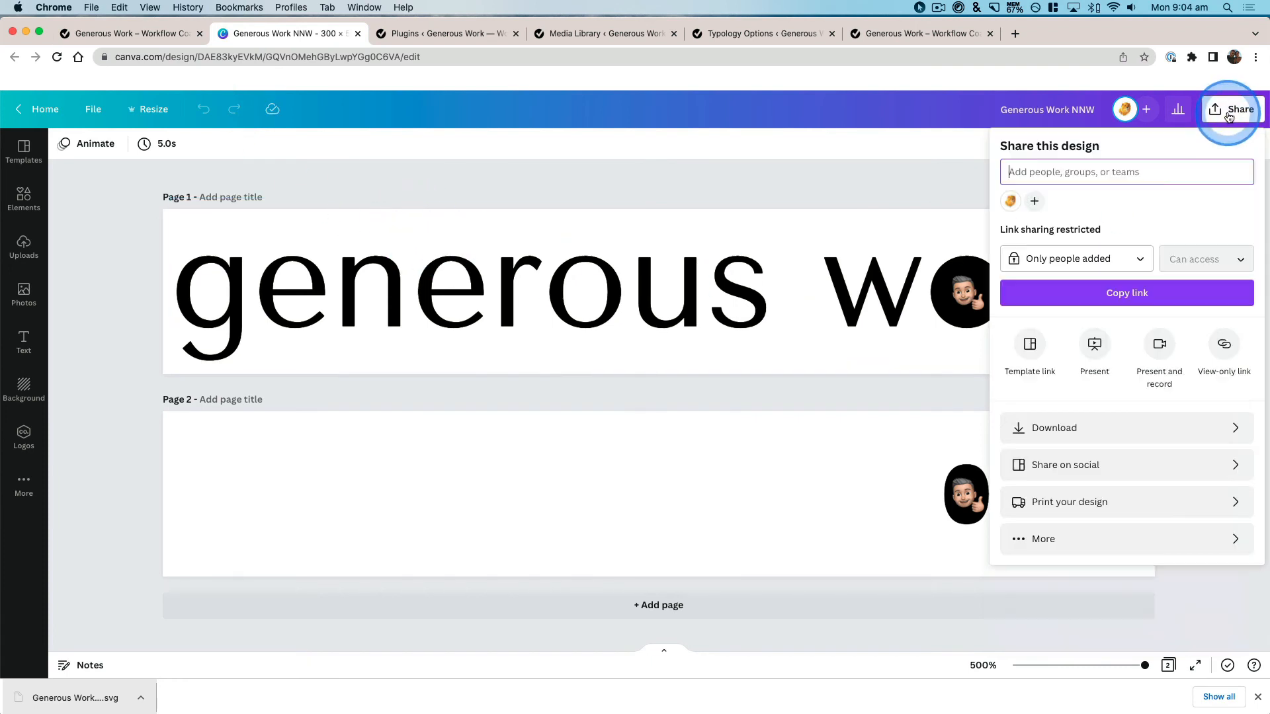
pyautogui.click(1054, 428)
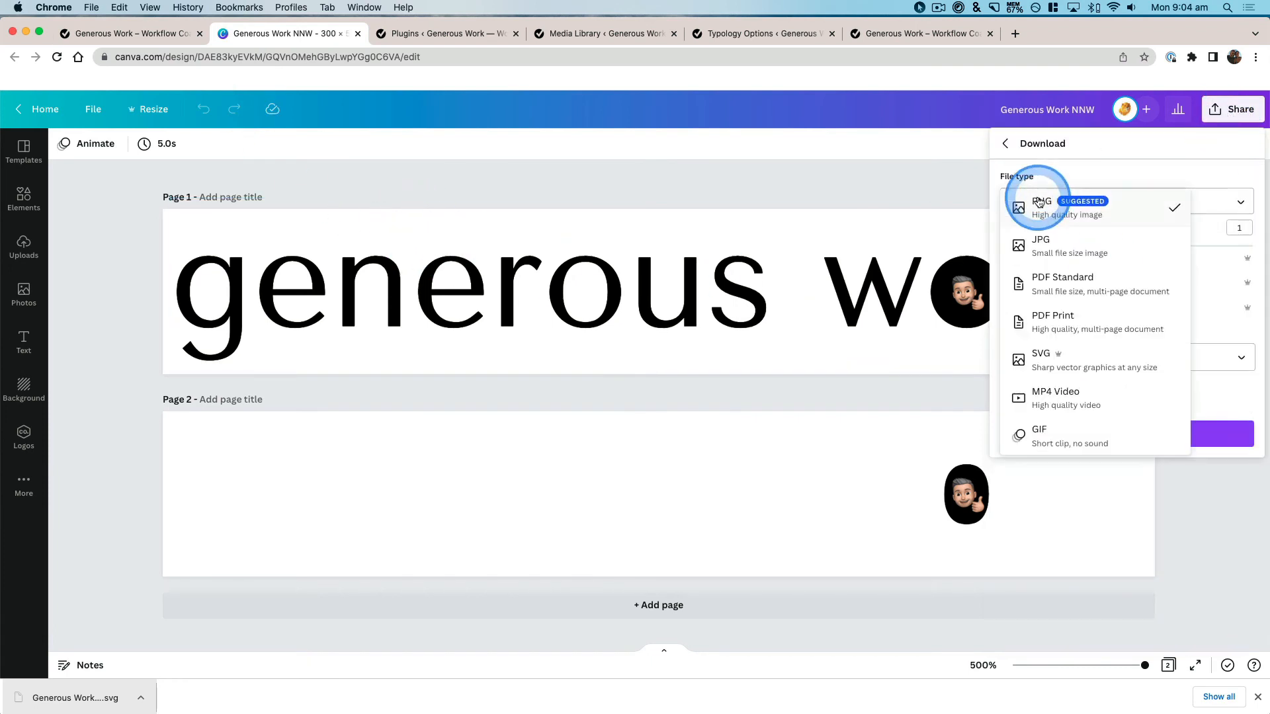
pyautogui.click(1042, 359)
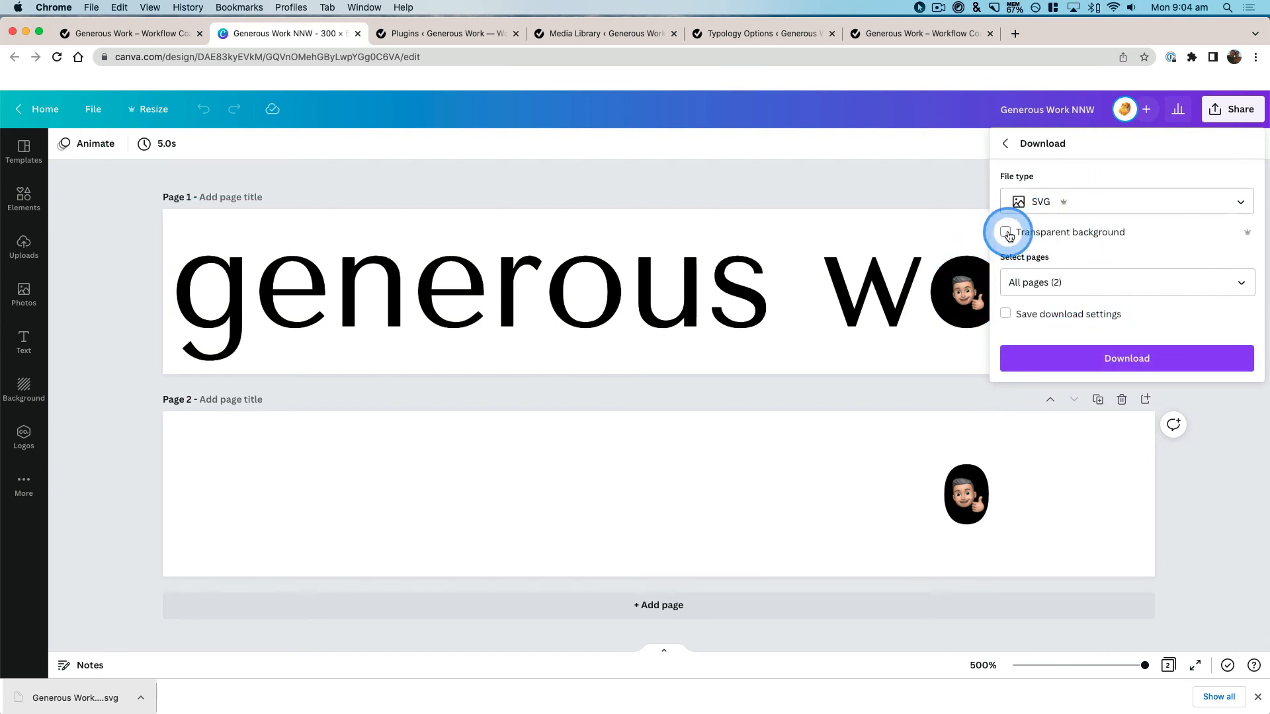
pyautogui.click(1006, 231)
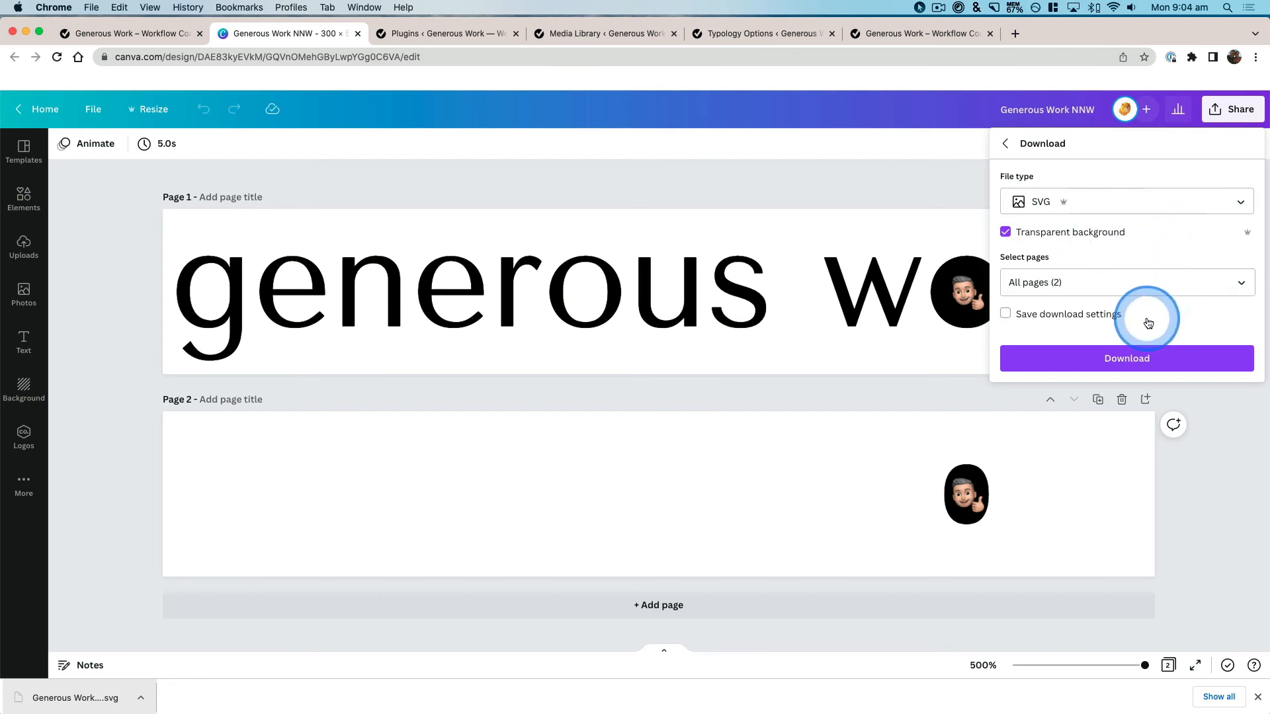
pyautogui.click(441, 33)
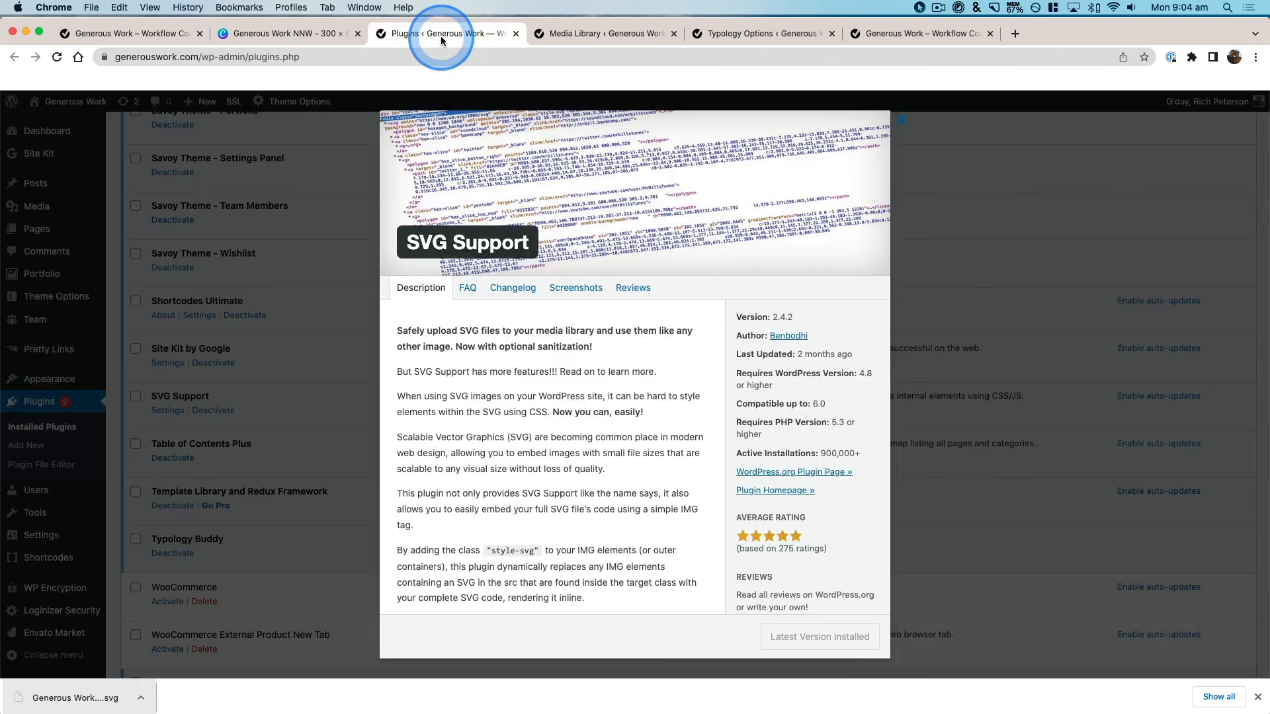
pyautogui.moveTo(547, 201)
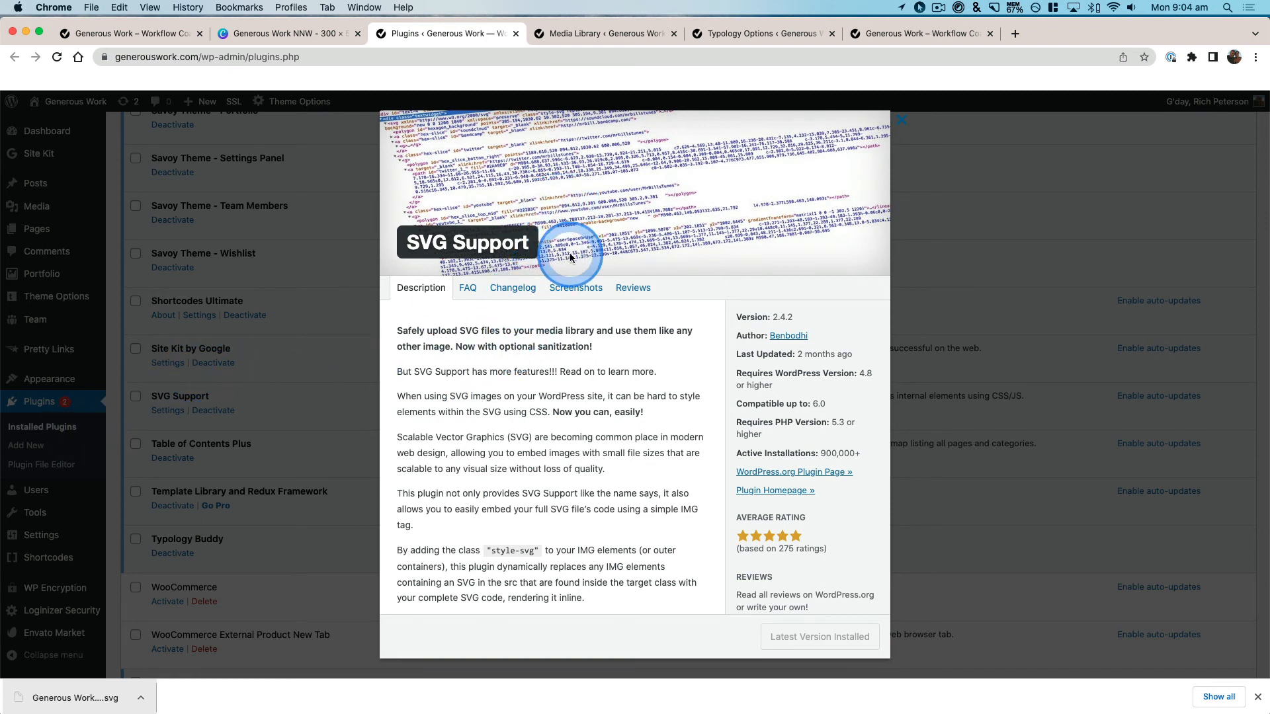
pyautogui.moveTo(690, 209)
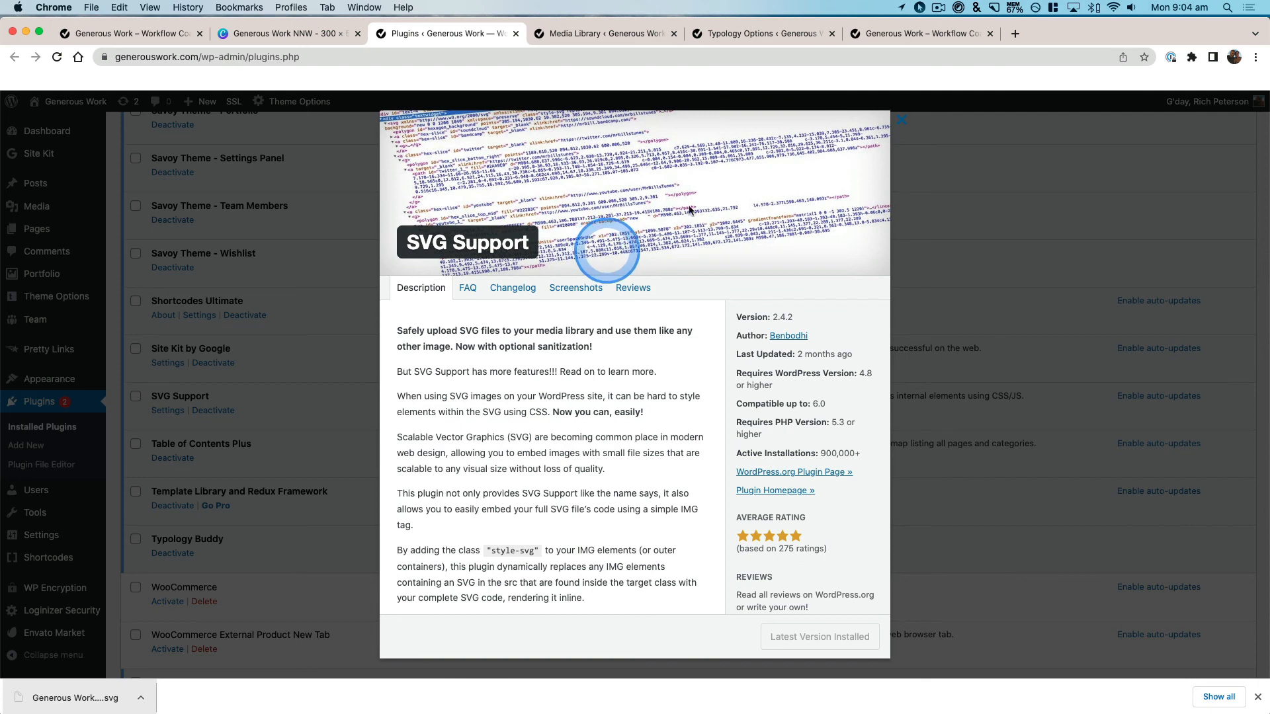
# - Revisit the Media Library, then return to the Typology Options branding settings
pyautogui.click(603, 34)
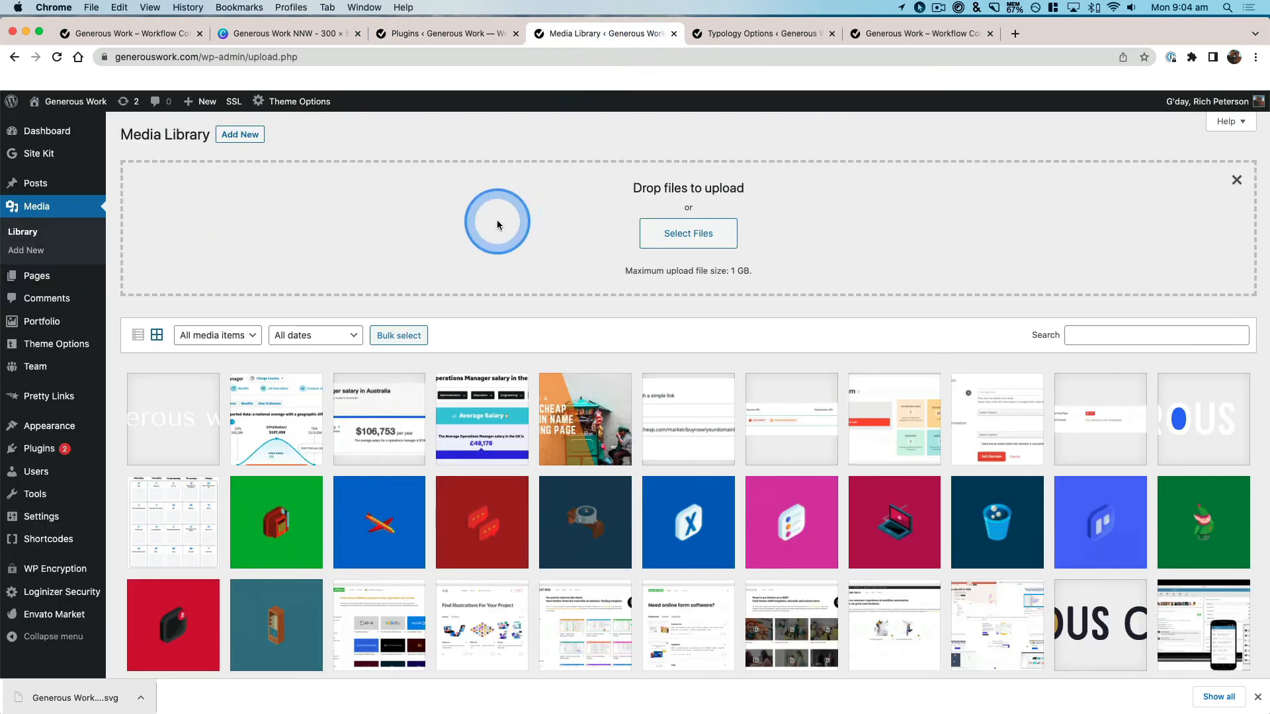
pyautogui.moveTo(722, 149)
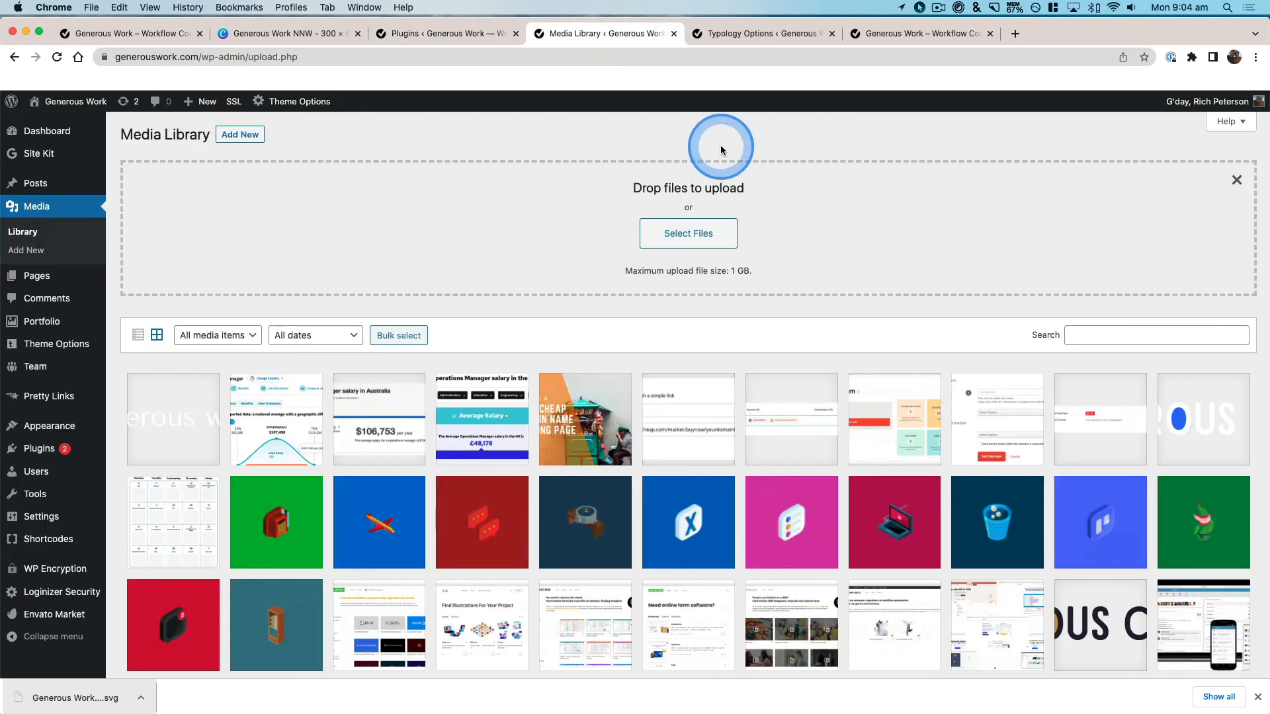
pyautogui.click(759, 33)
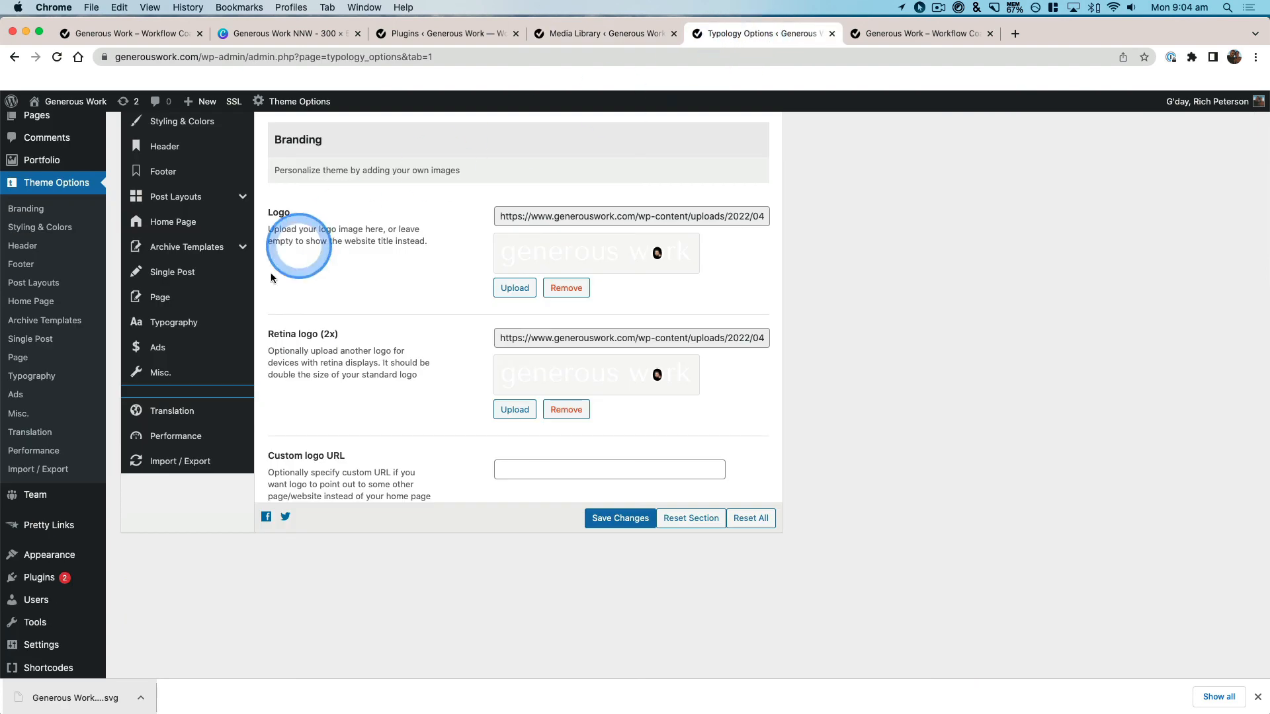
pyautogui.moveTo(33, 282)
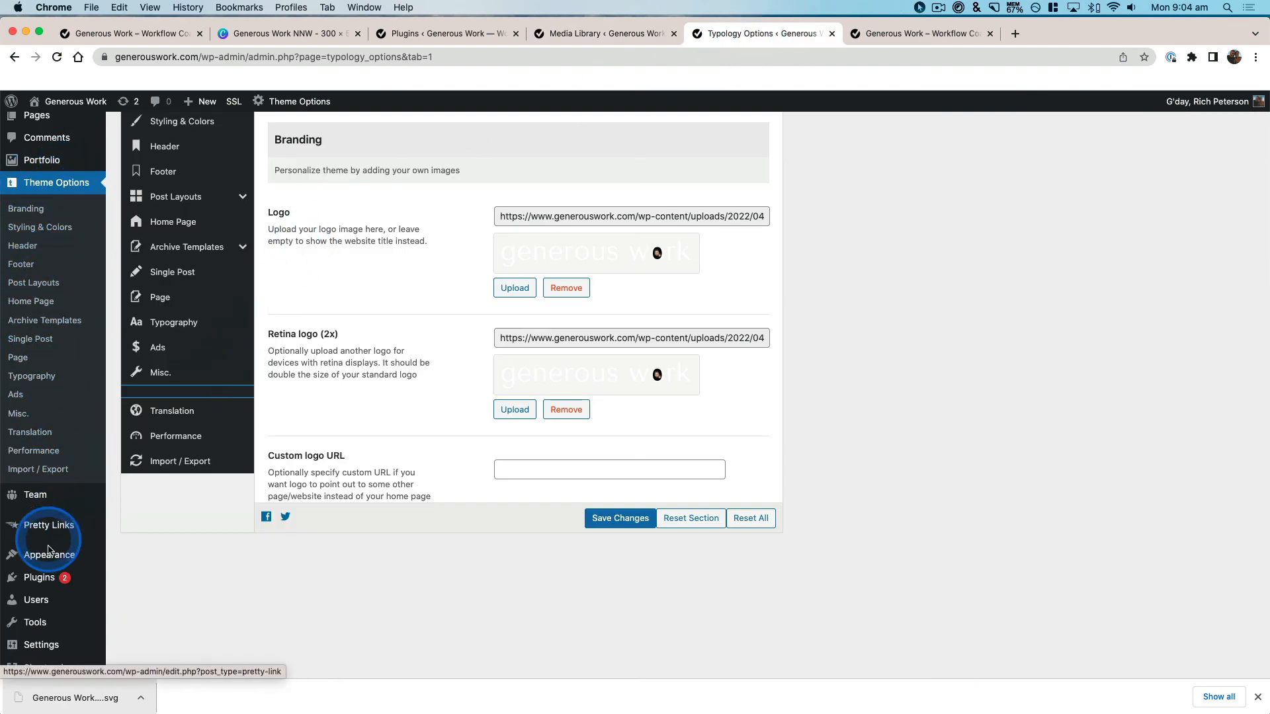
# - Leave the Branding settings and view the live homepage with its new wordmark logo
pyautogui.click(50, 554)
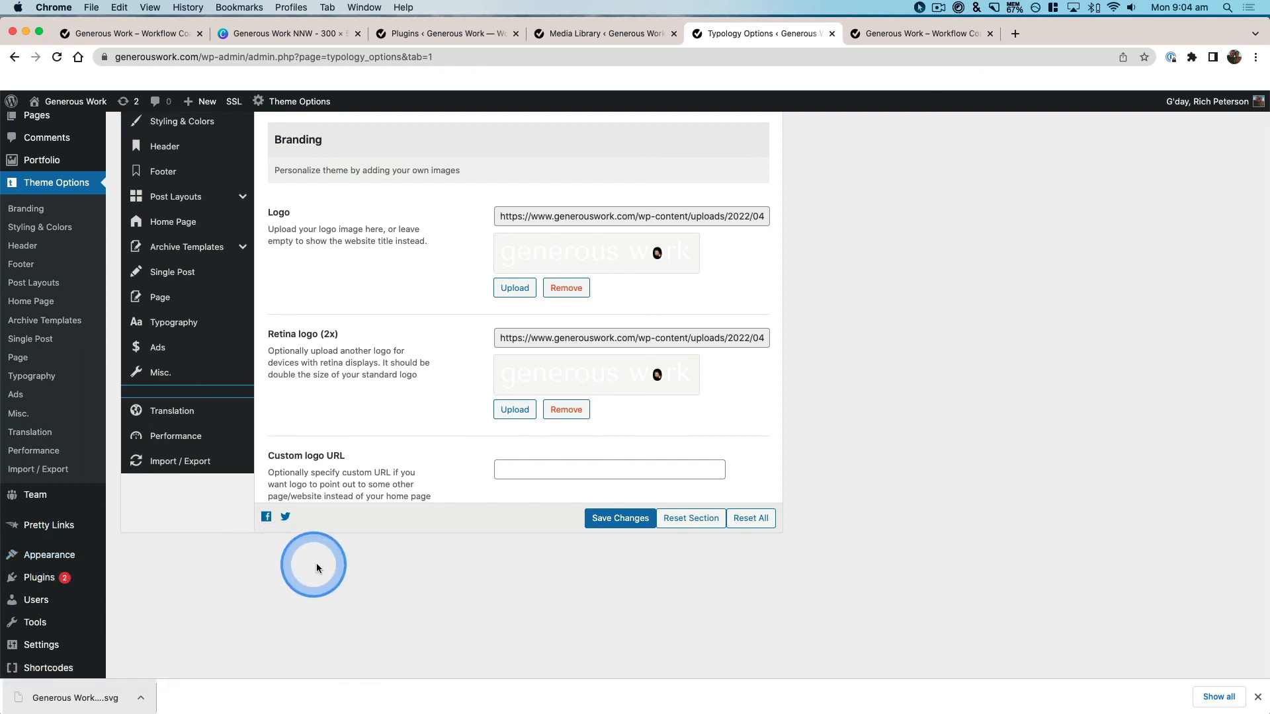
pyautogui.moveTo(933, 384)
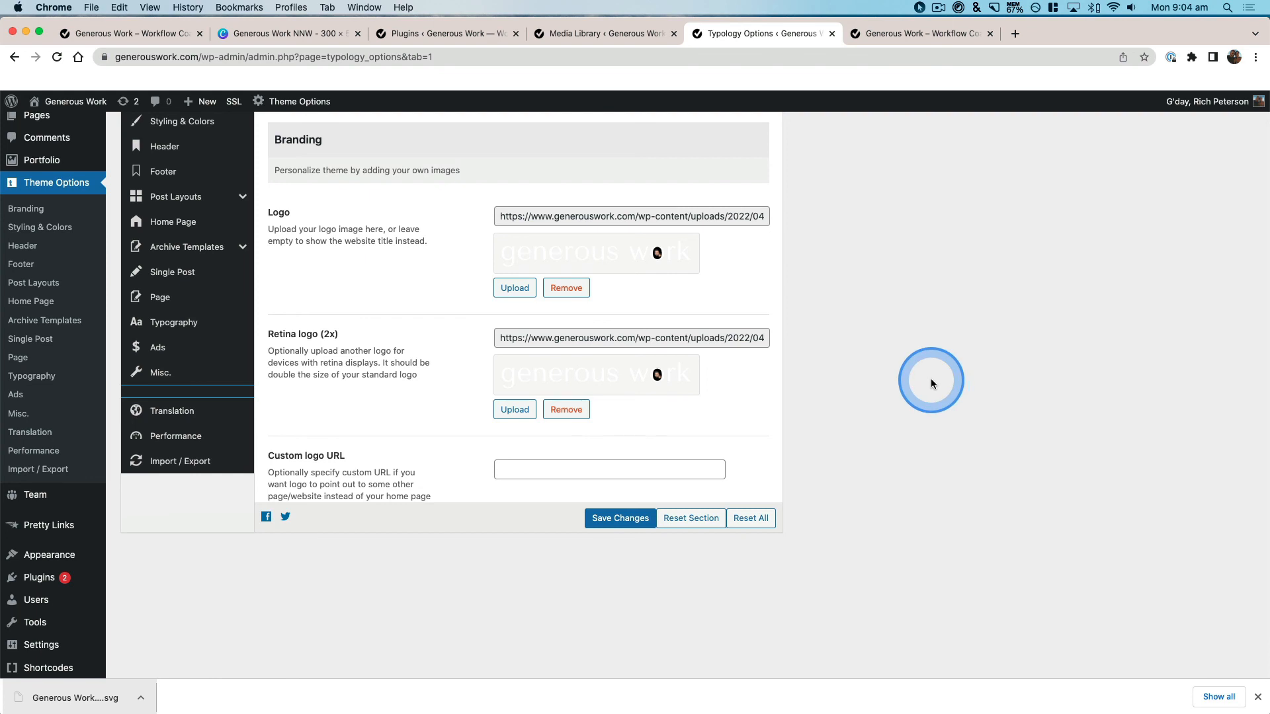
pyautogui.moveTo(939, 333)
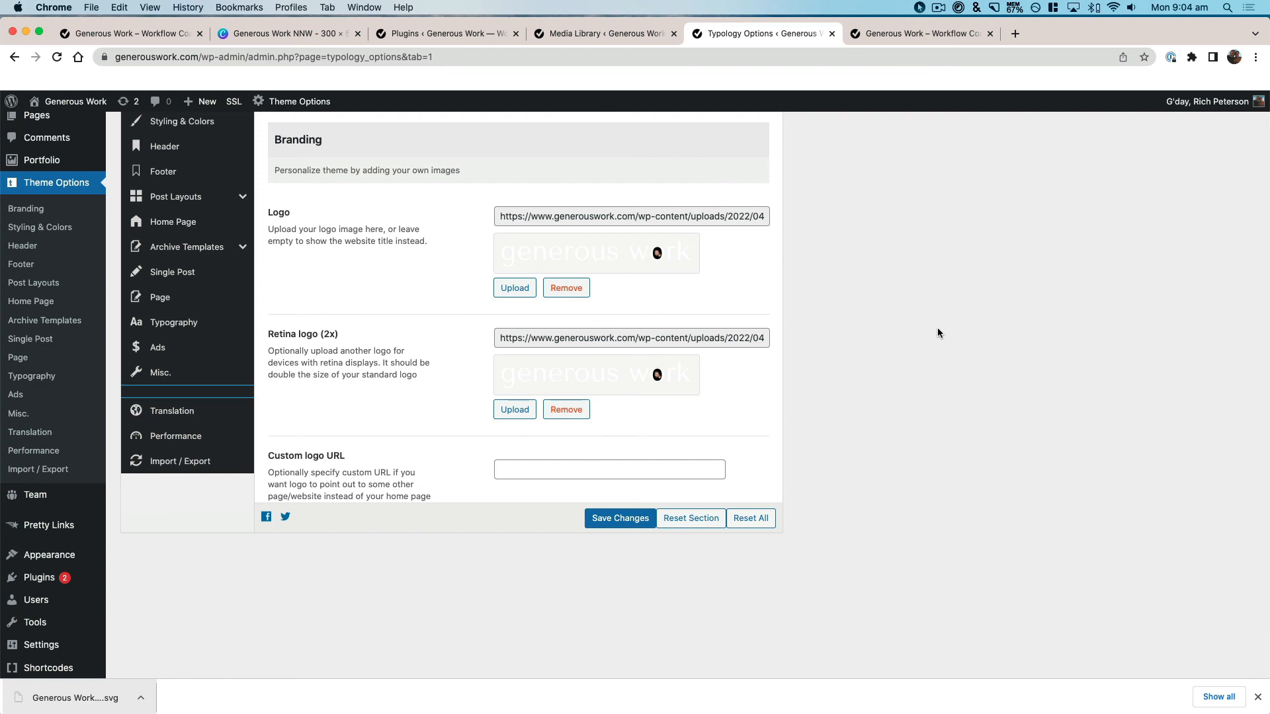
pyautogui.click(918, 33)
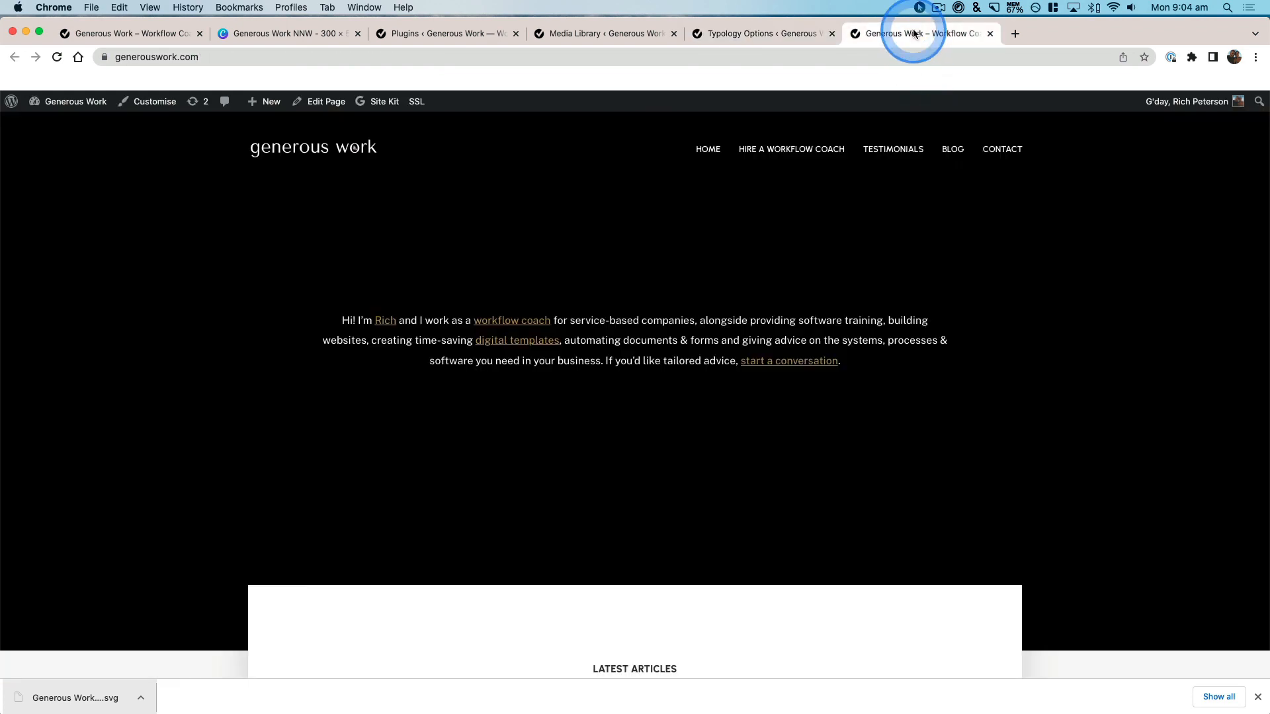